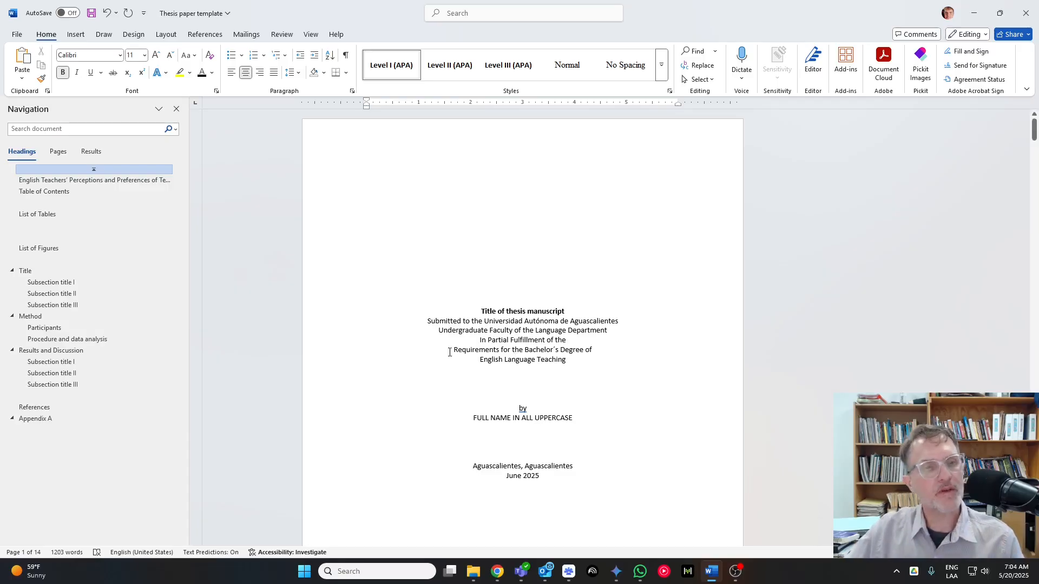
Step: Delete the old Table 1 caption and college enrollment table from the first subsection
click(50, 349)
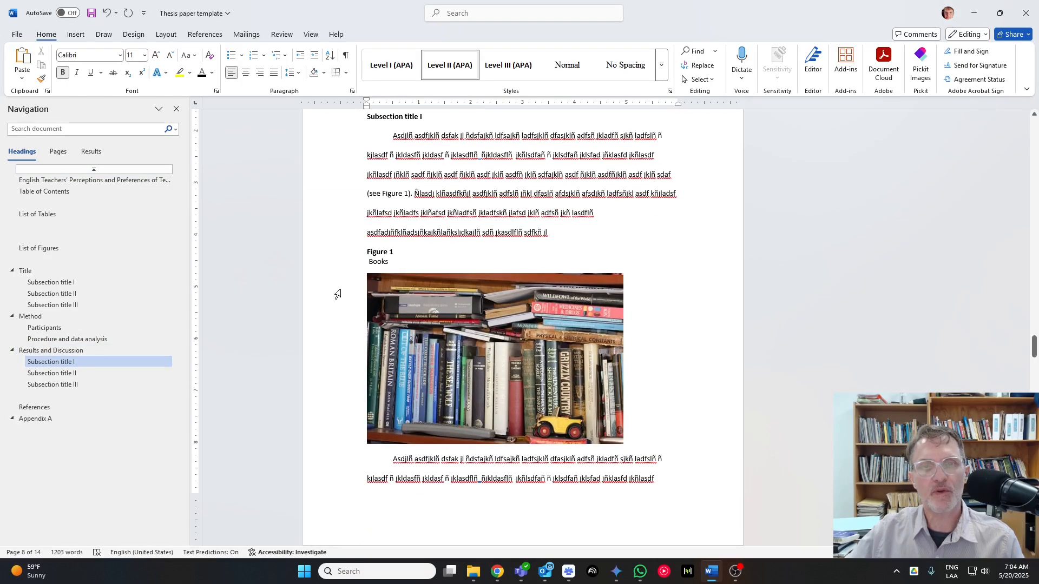
scroll(down, 3)
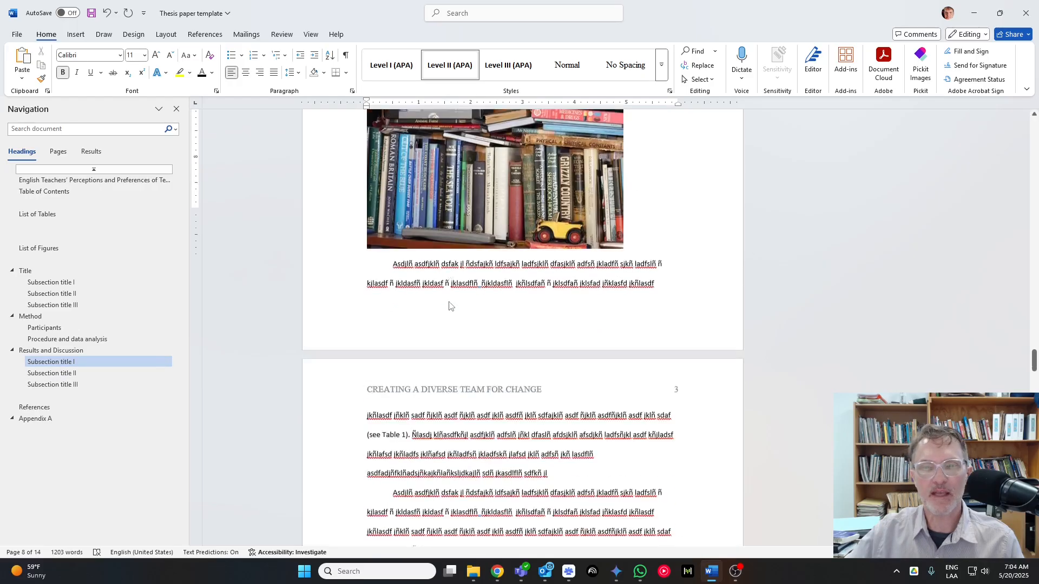
scroll(down, 3)
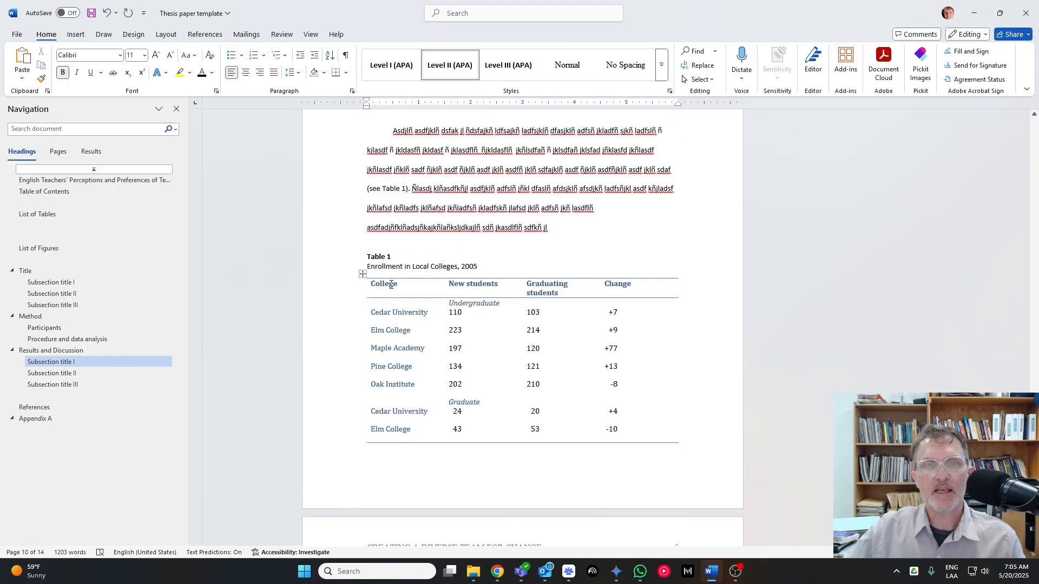
click(566, 65)
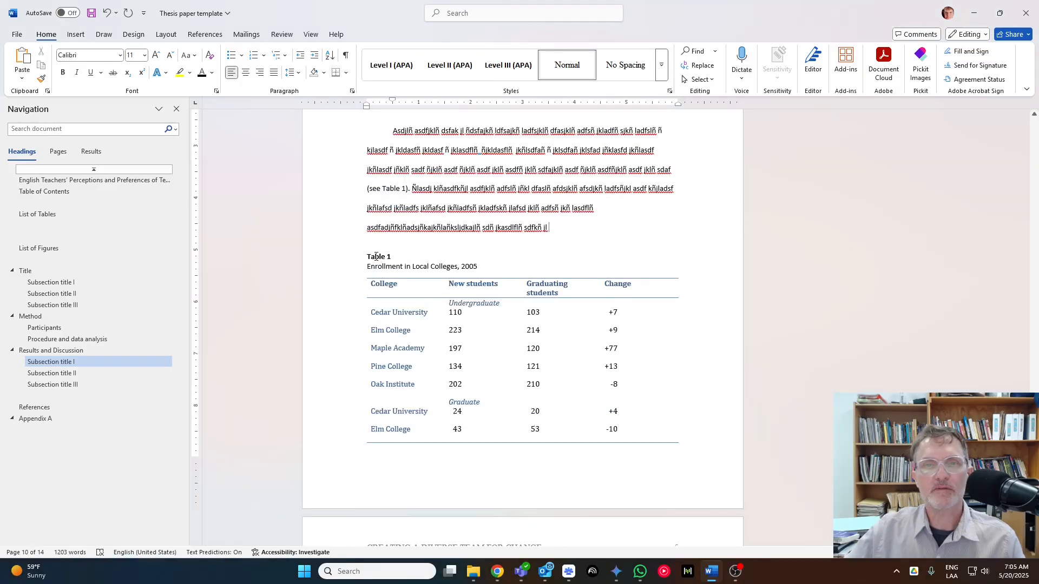
scroll(down, 3)
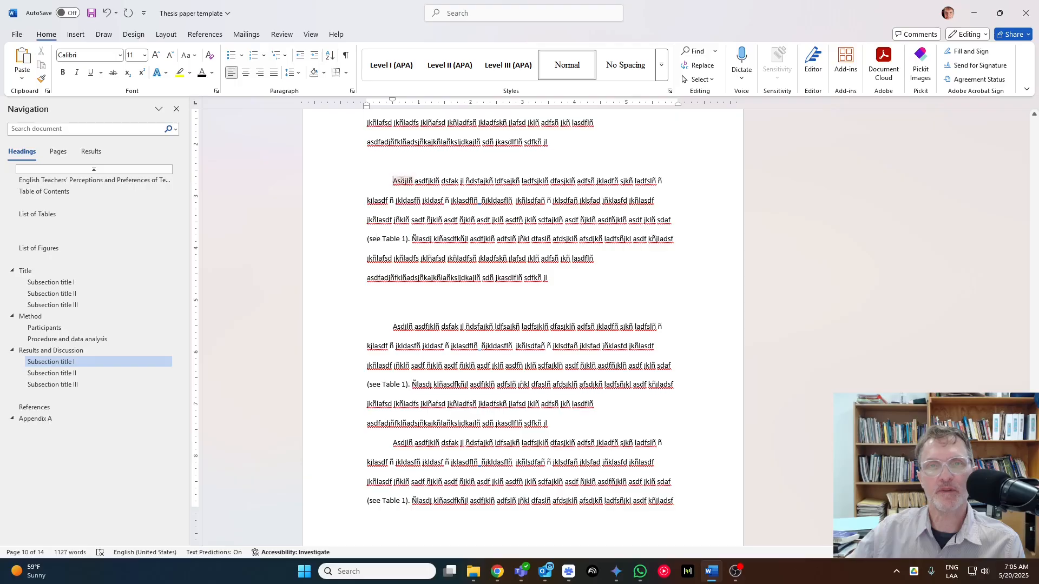
Step: Insert the Quick Tables college enrollment table into the empty paragraph and select it
click(397, 297)
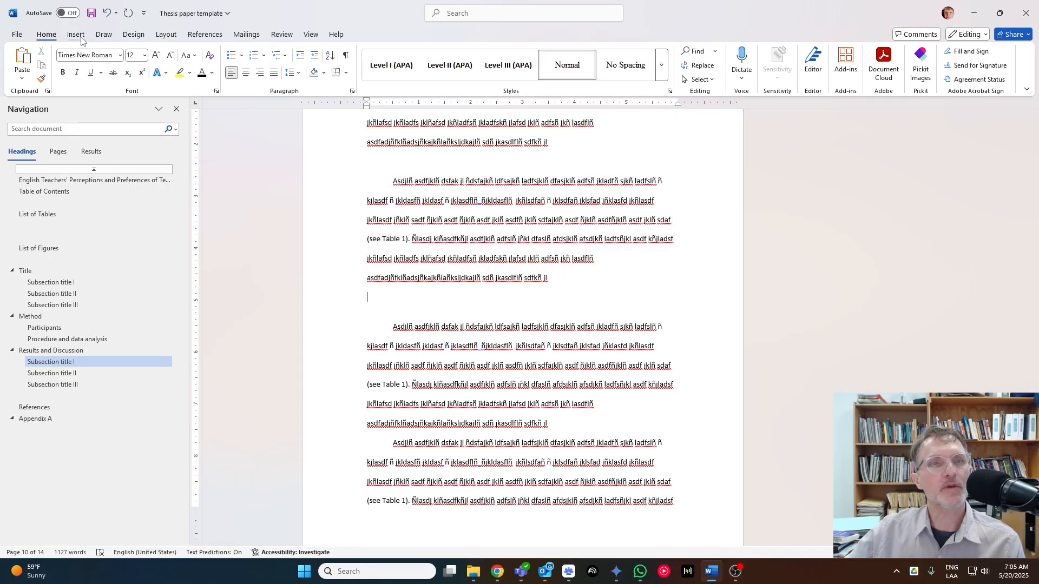
click(101, 60)
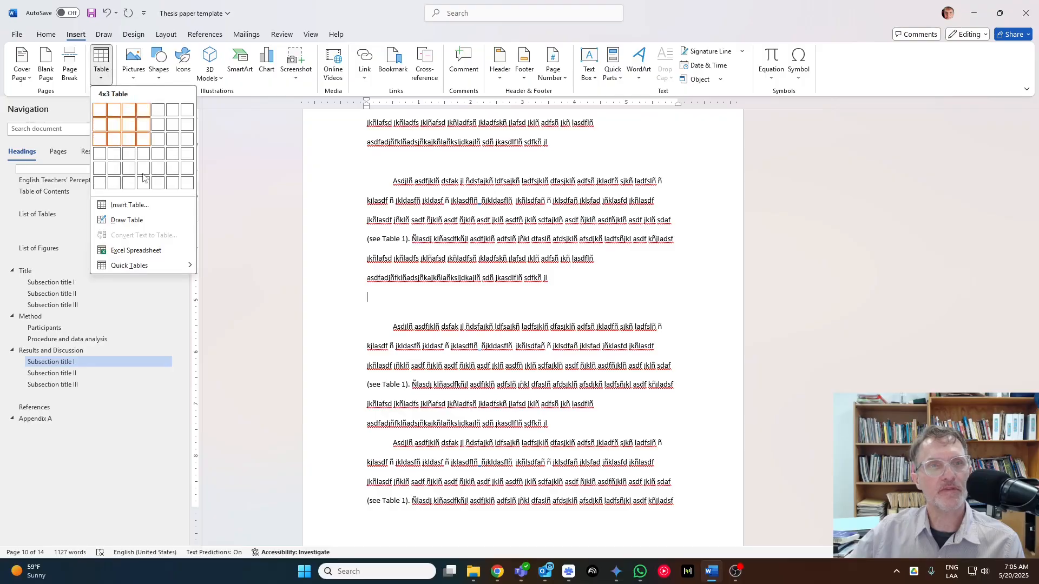
click(128, 265)
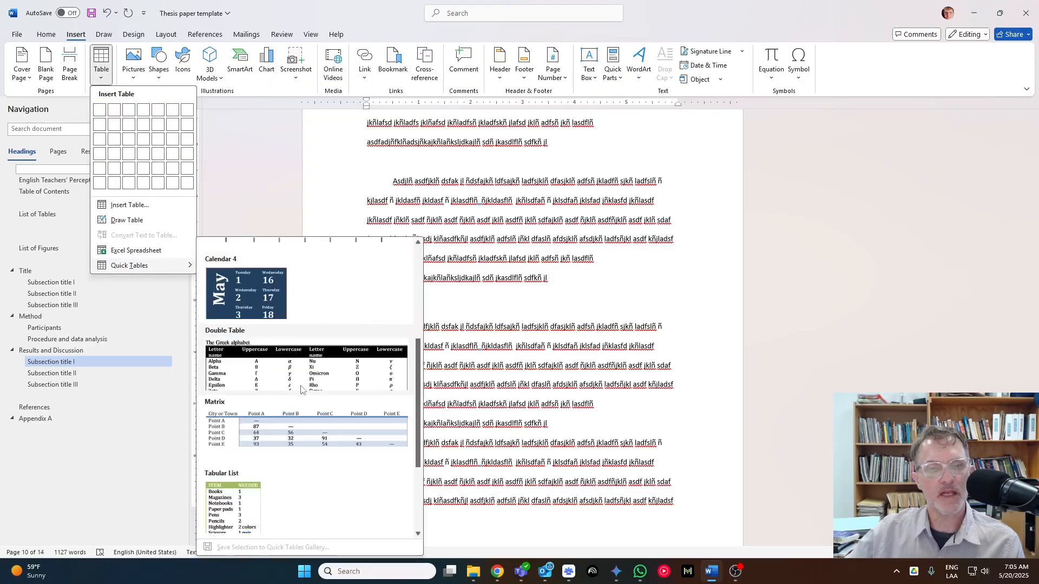
scroll(down, 3)
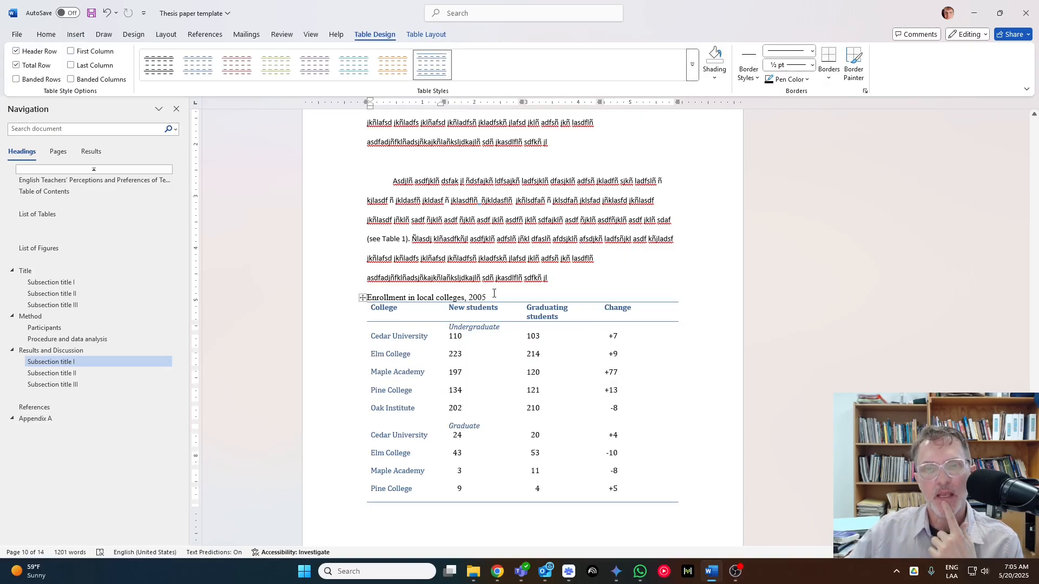
click(477, 296)
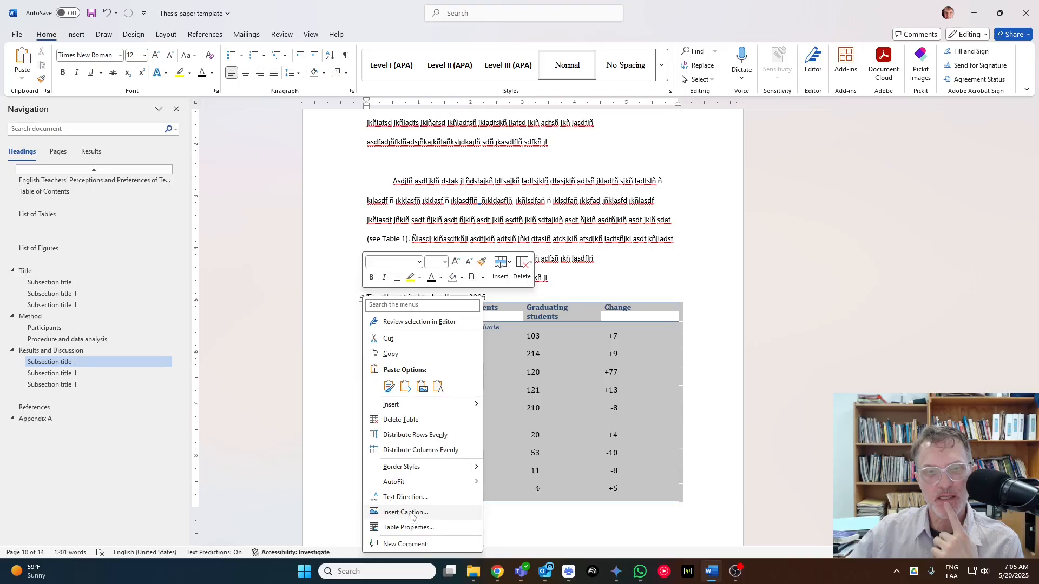
Step: Add the caption 'Table 1: Enrollment in Local Colleges, 2005' with label Table
click(405, 512)
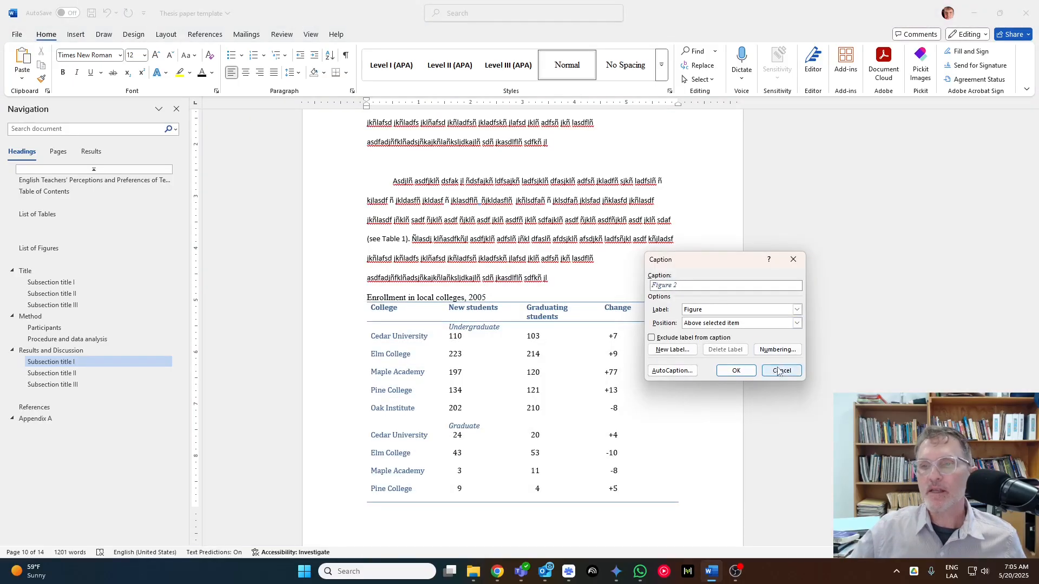
click(797, 310)
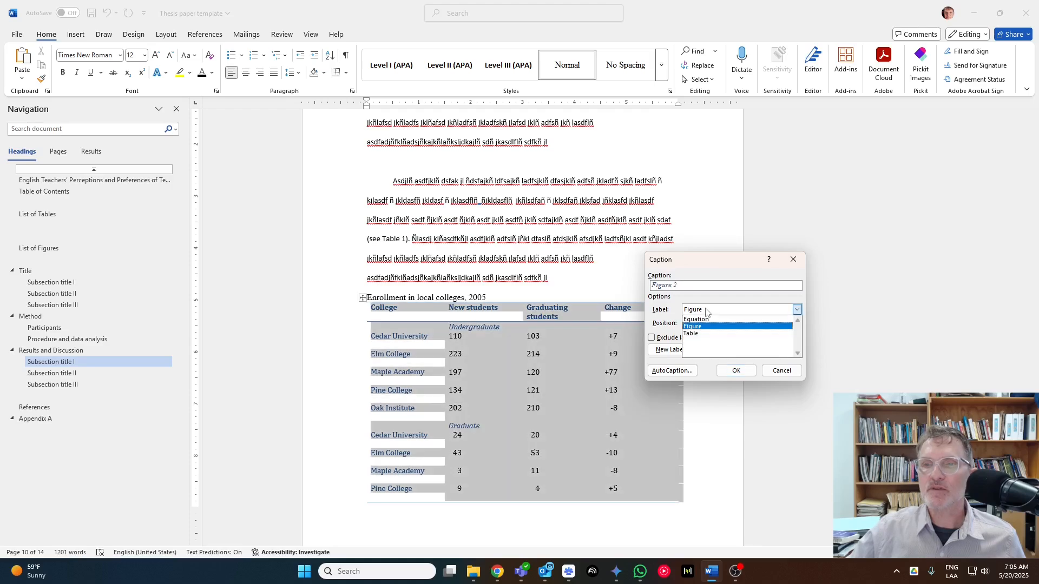
click(690, 333)
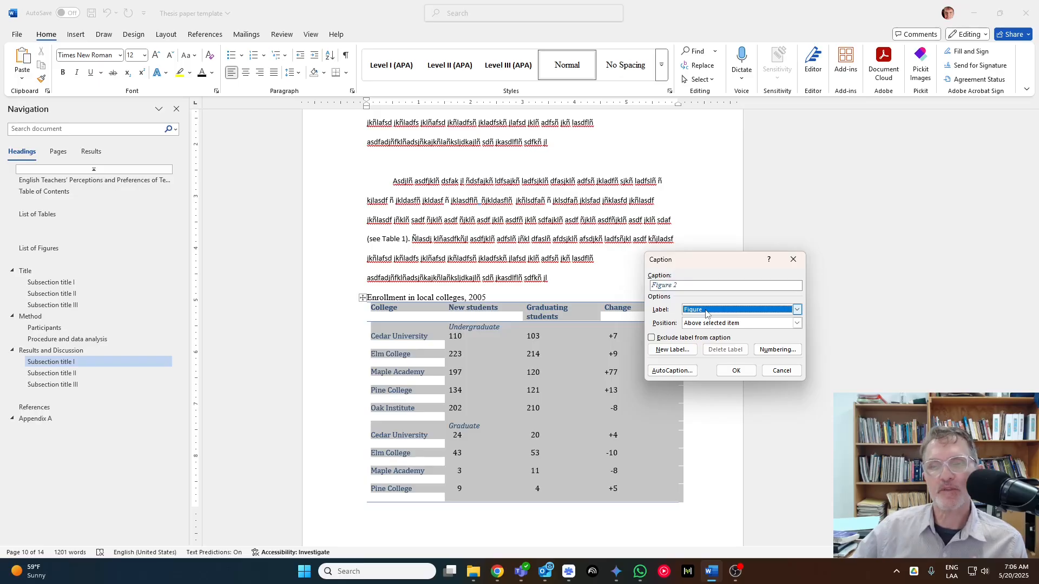
click(796, 310)
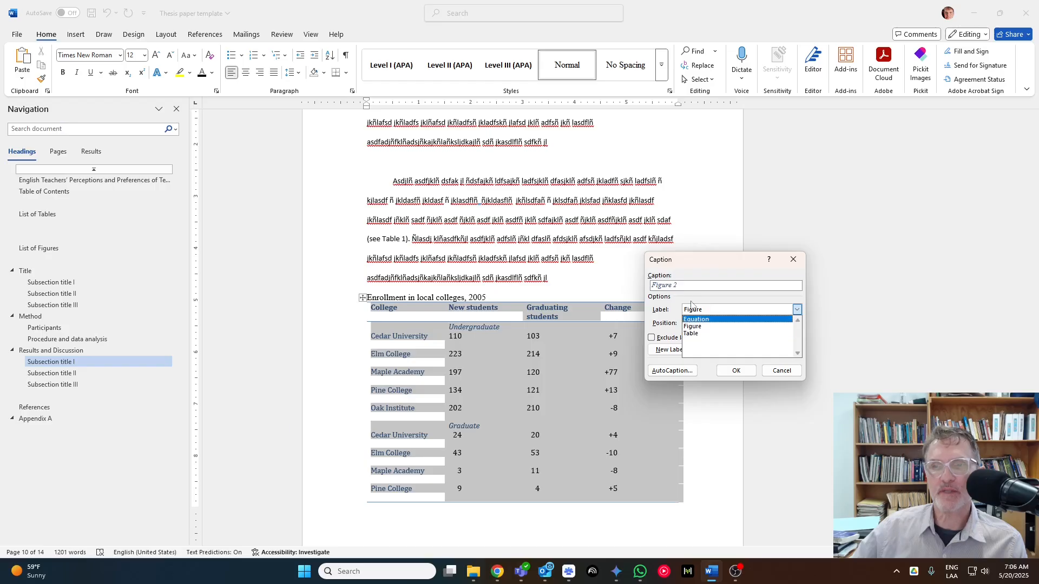
click(691, 326)
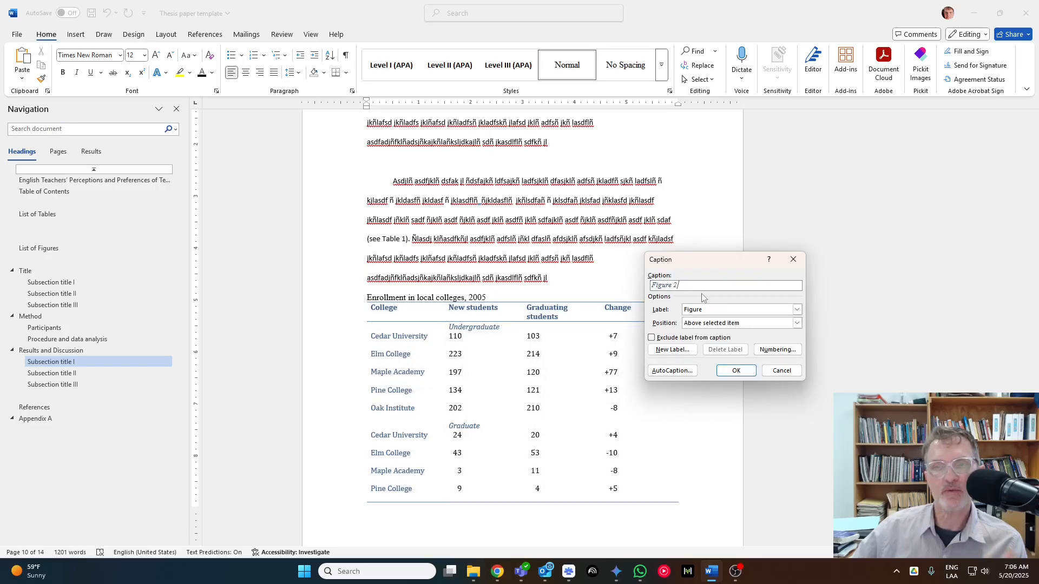
click(798, 309)
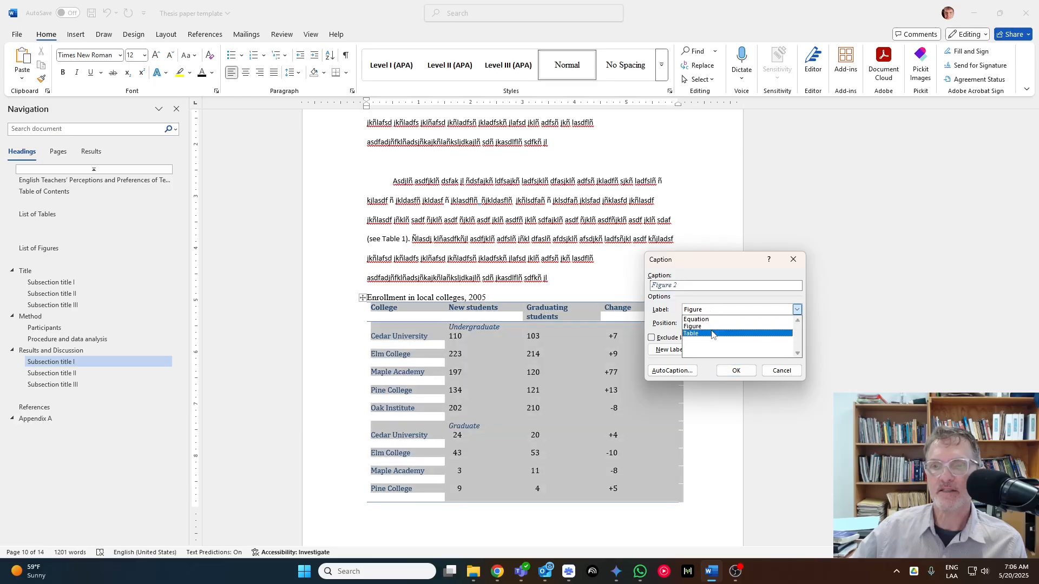
click(692, 333)
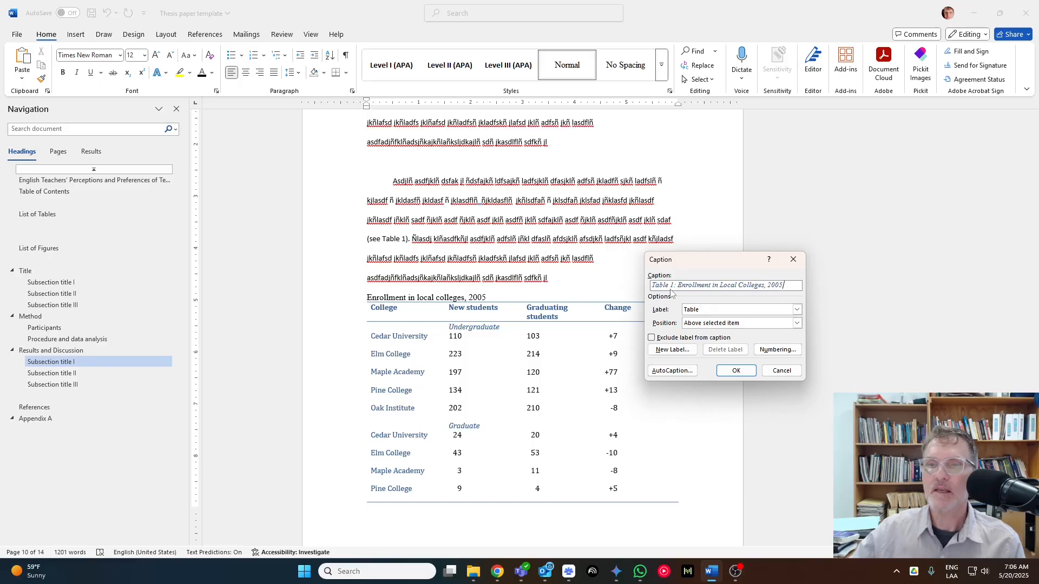
click(735, 370)
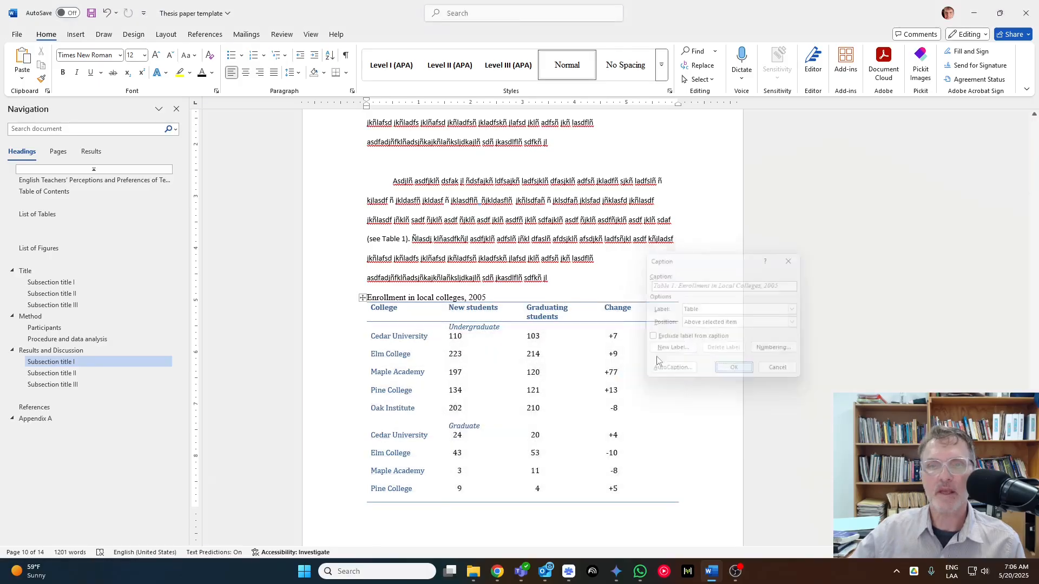
Step: Delete the old title line and make the caption plain 11-point with 'Table 1' on its own line
click(732, 366)
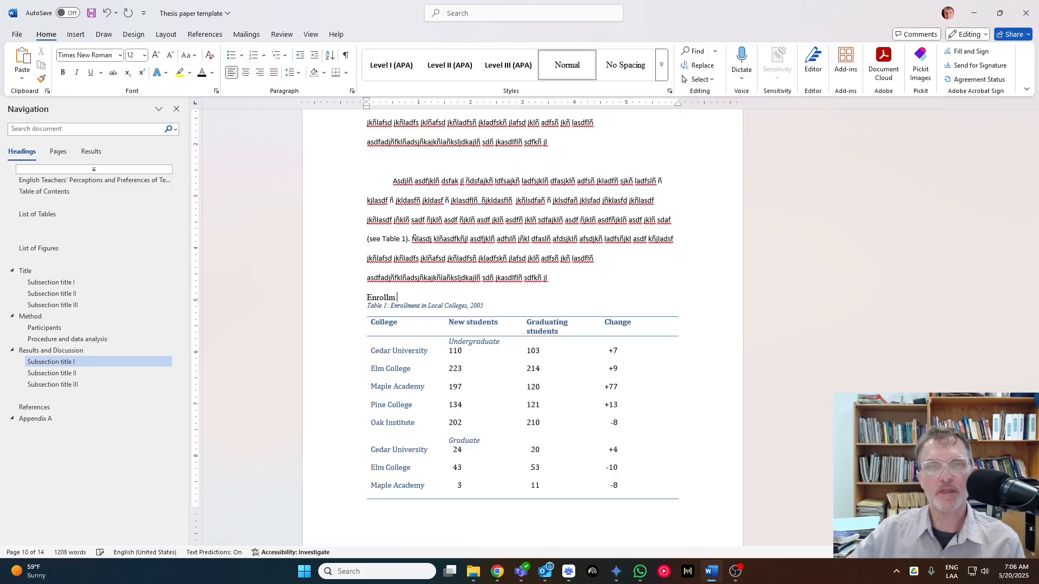
key(backspace)
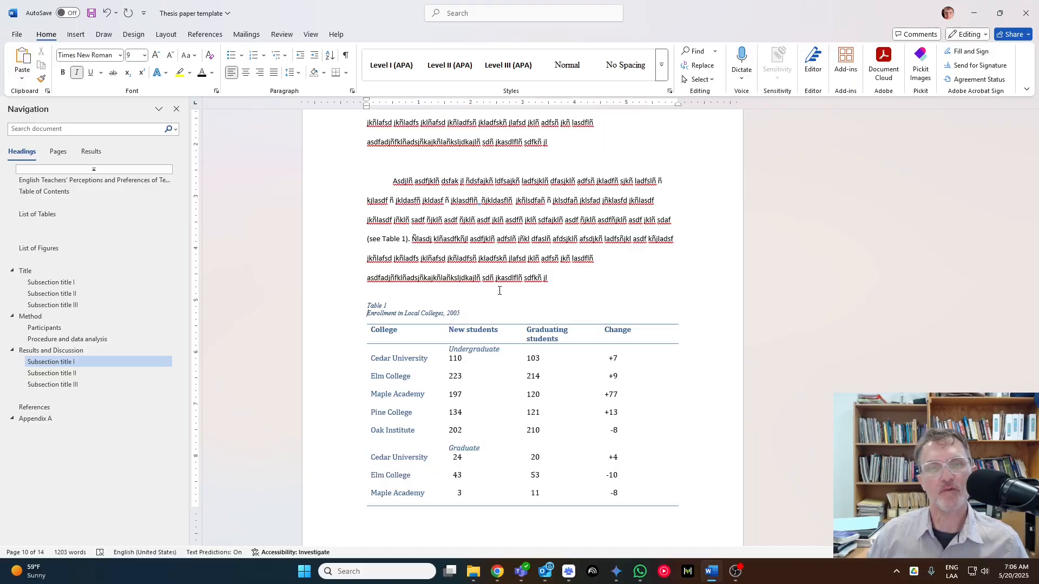
double_click(376, 305)
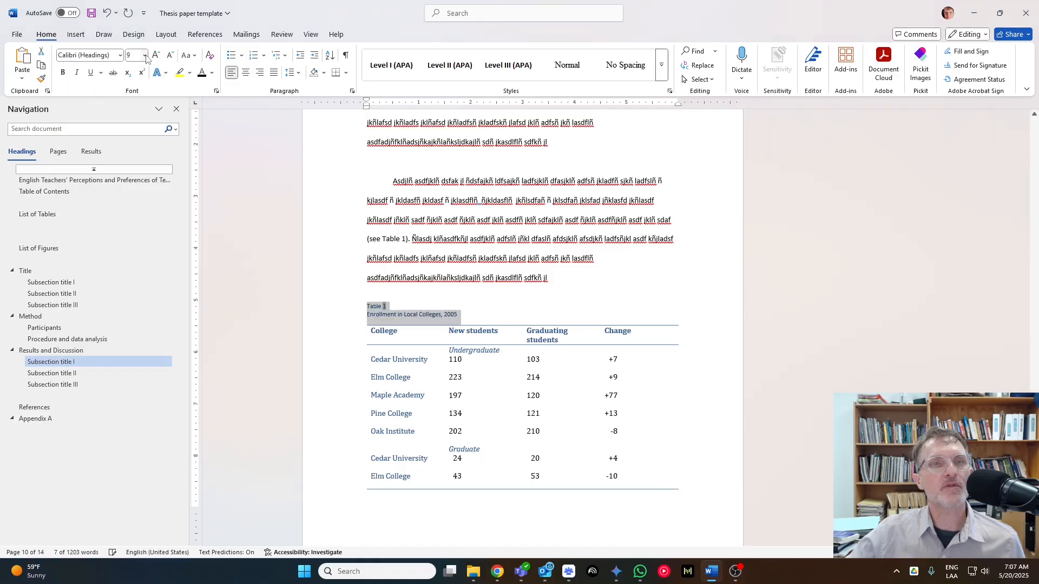
click(145, 55)
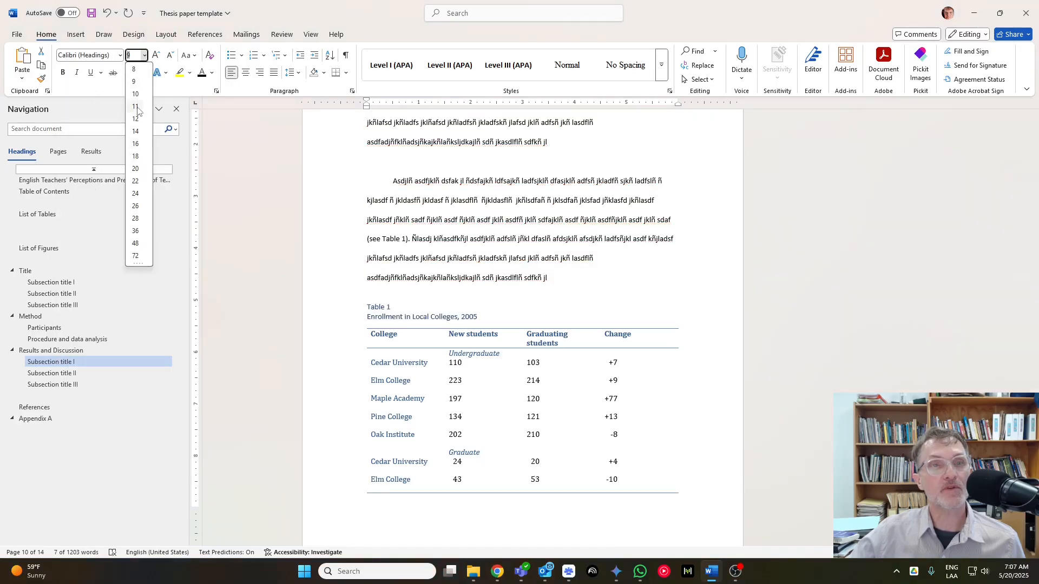
click(136, 106)
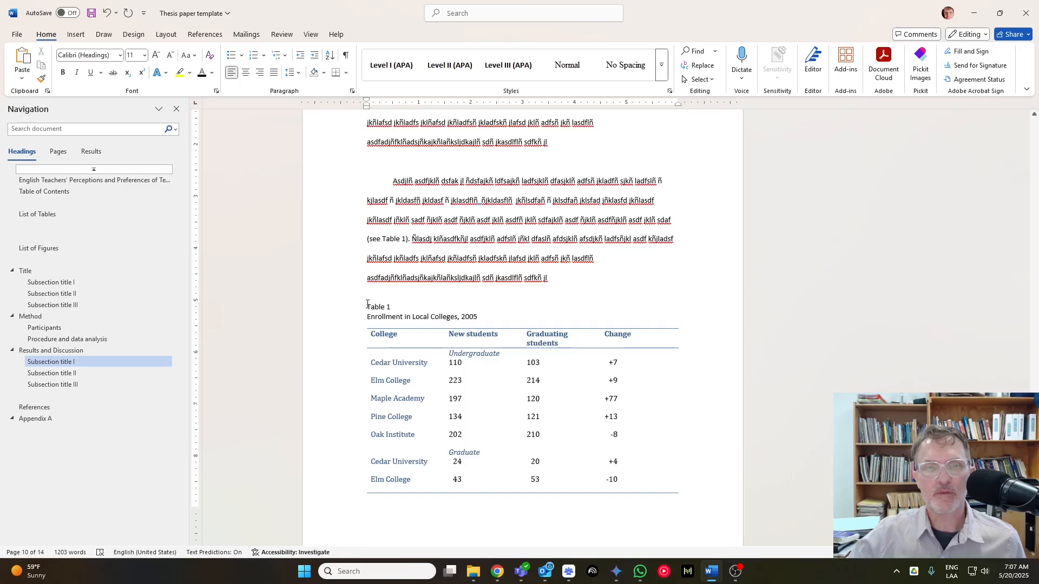
double_click(377, 307)
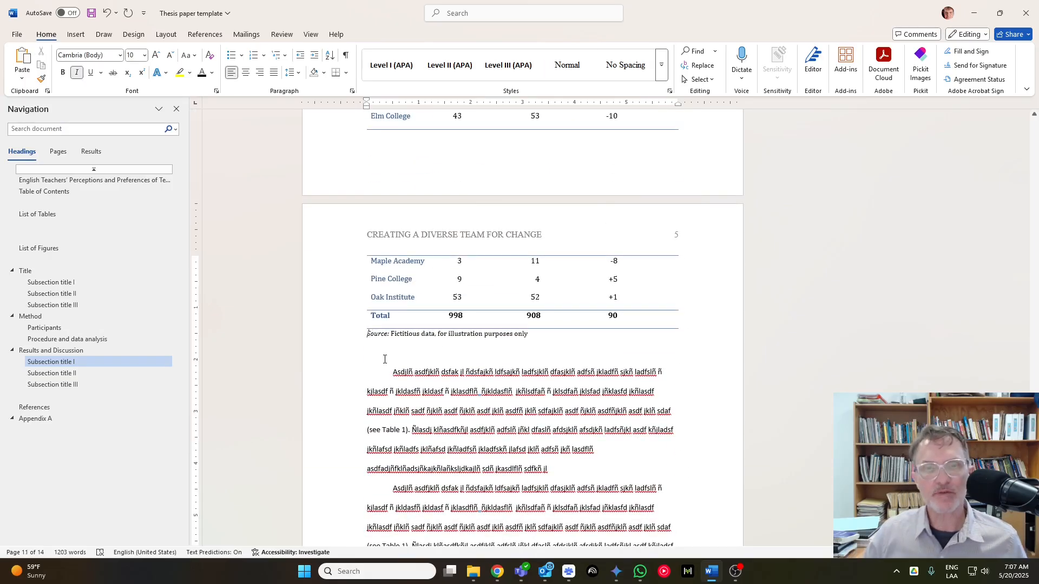
text(Notes)
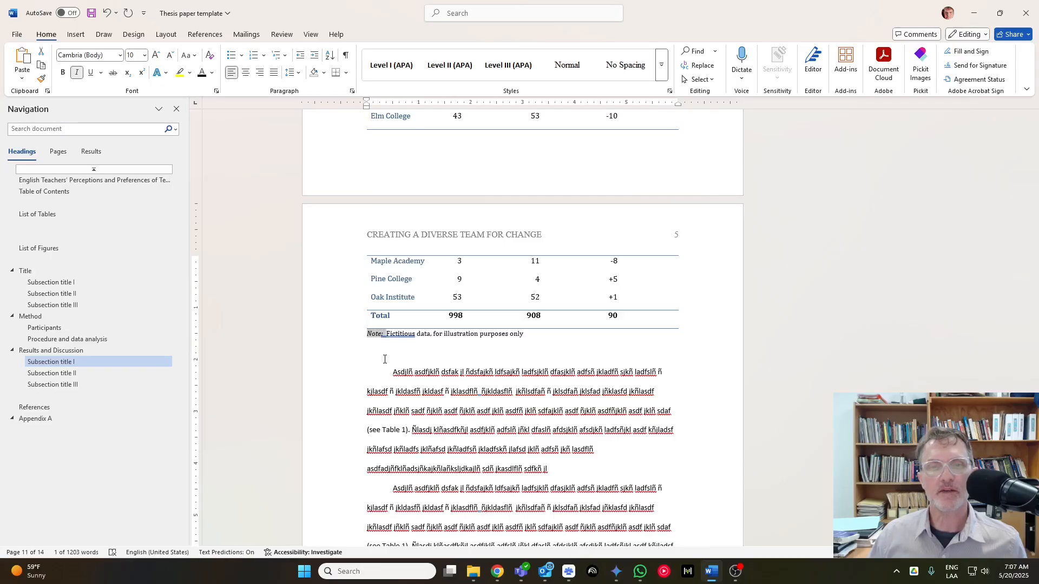
drag(385, 333, 522, 333)
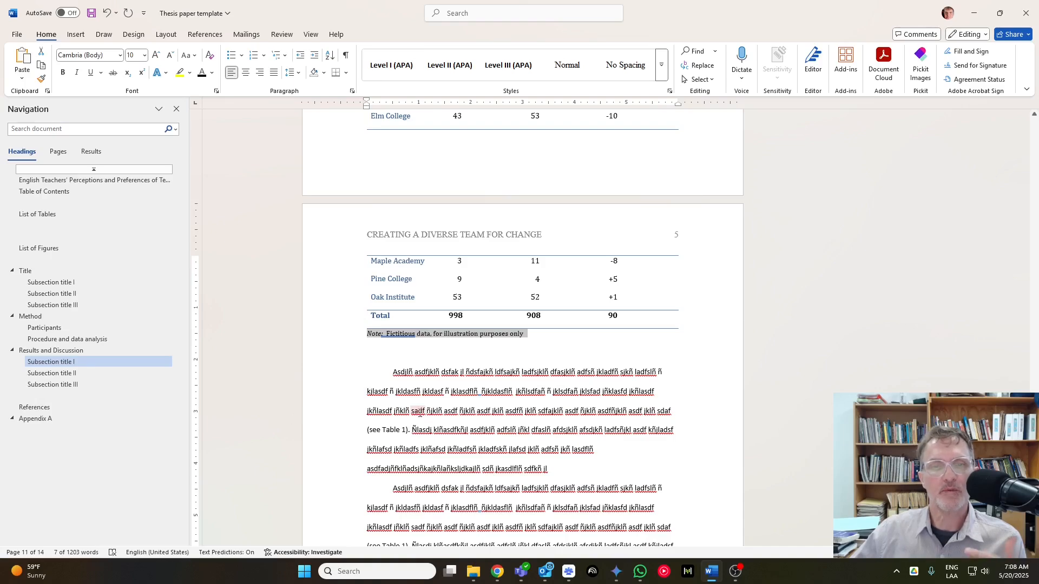
mouse_move(332, 257)
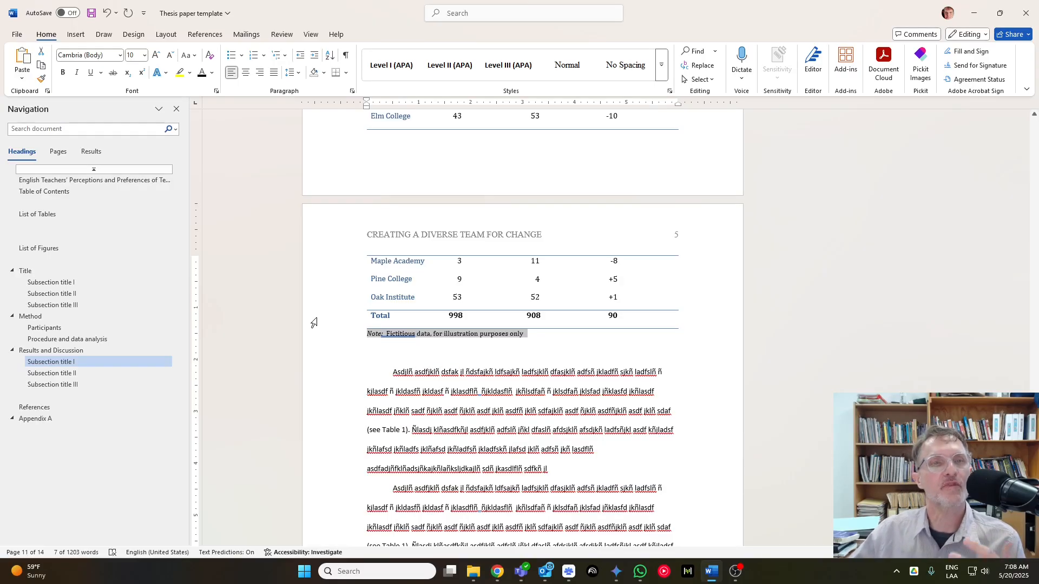
double_click(399, 334)
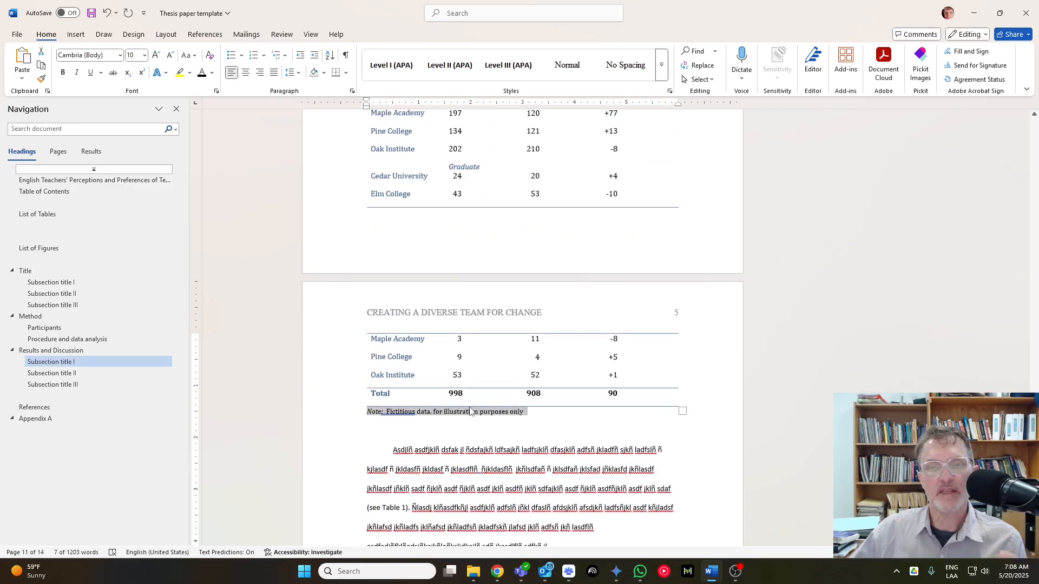
scroll(down, 3)
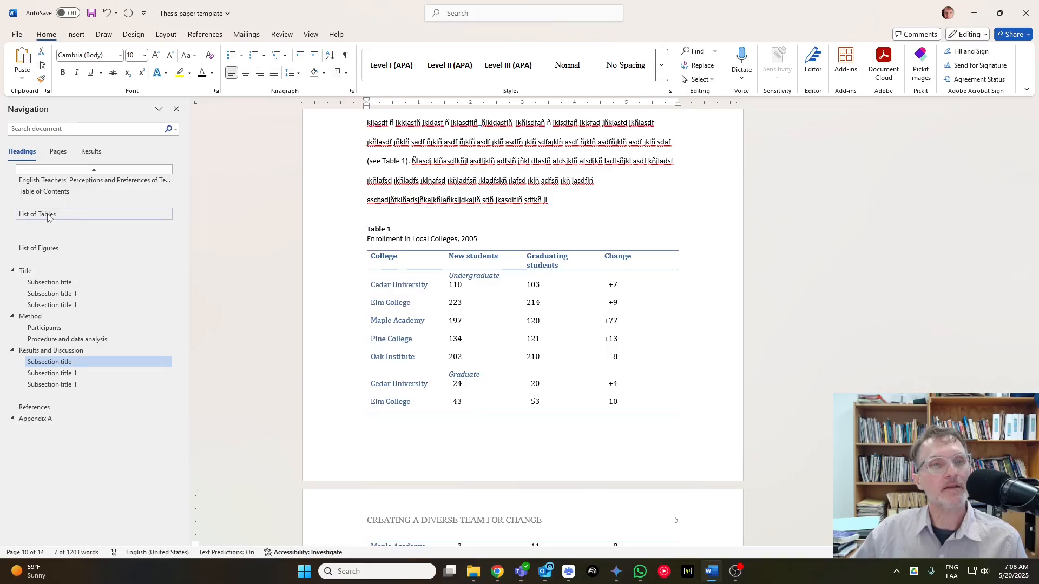
Step: Insert a Table of Figures with caption label Table under the List of Tables heading
click(36, 215)
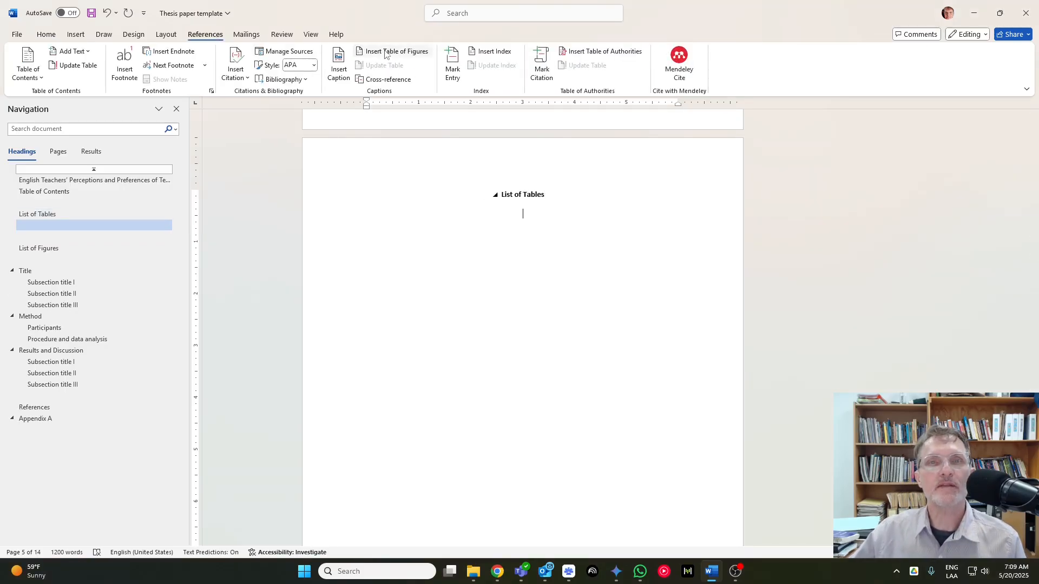
click(396, 51)
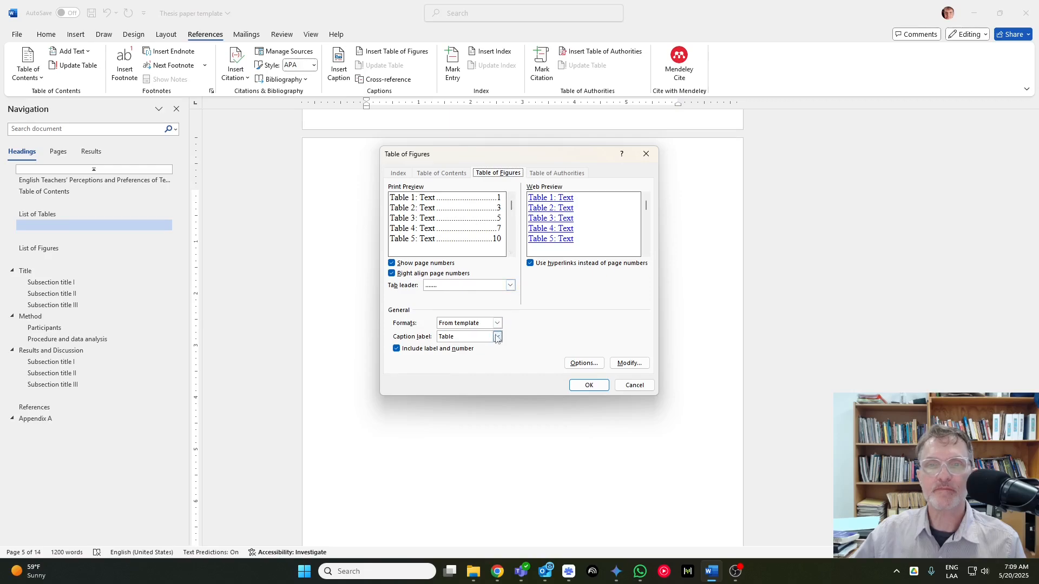
click(497, 336)
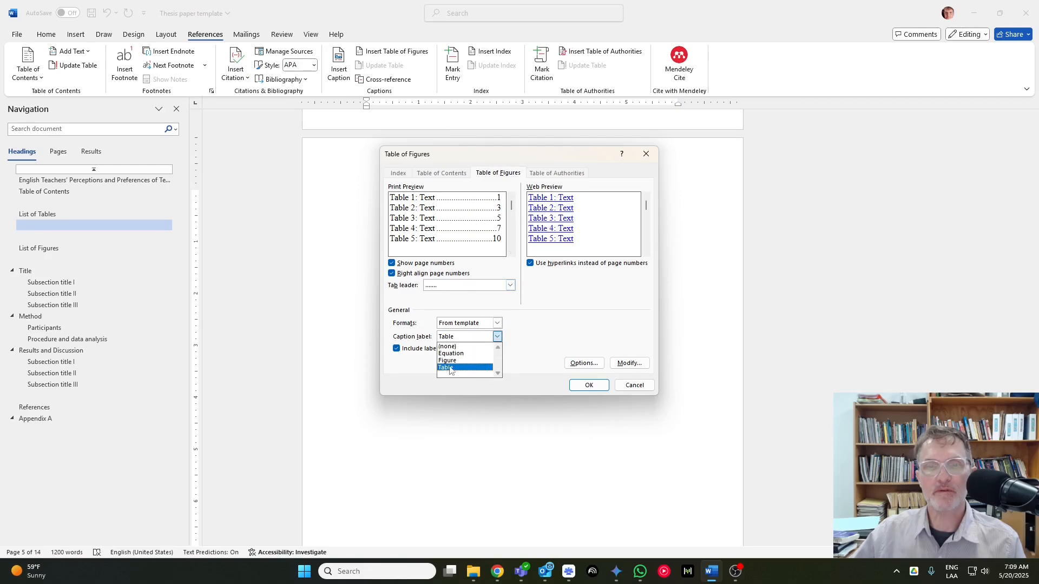
click(446, 367)
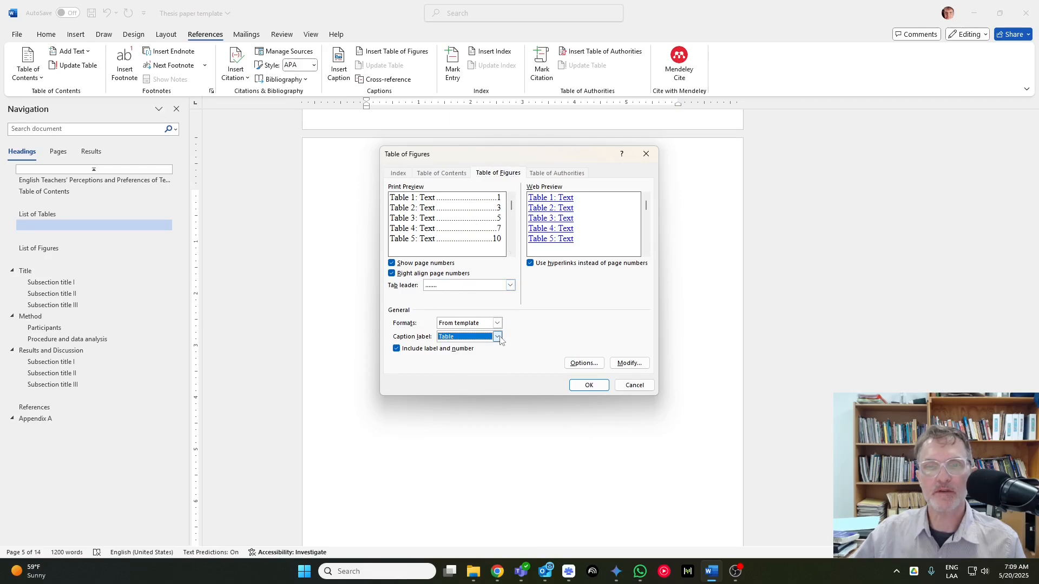
click(497, 336)
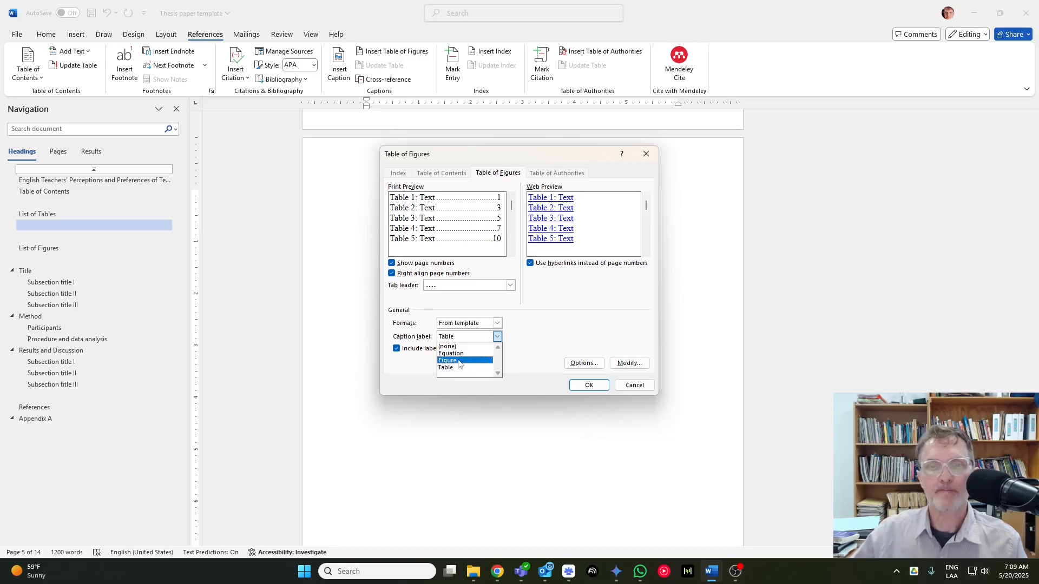
click(445, 367)
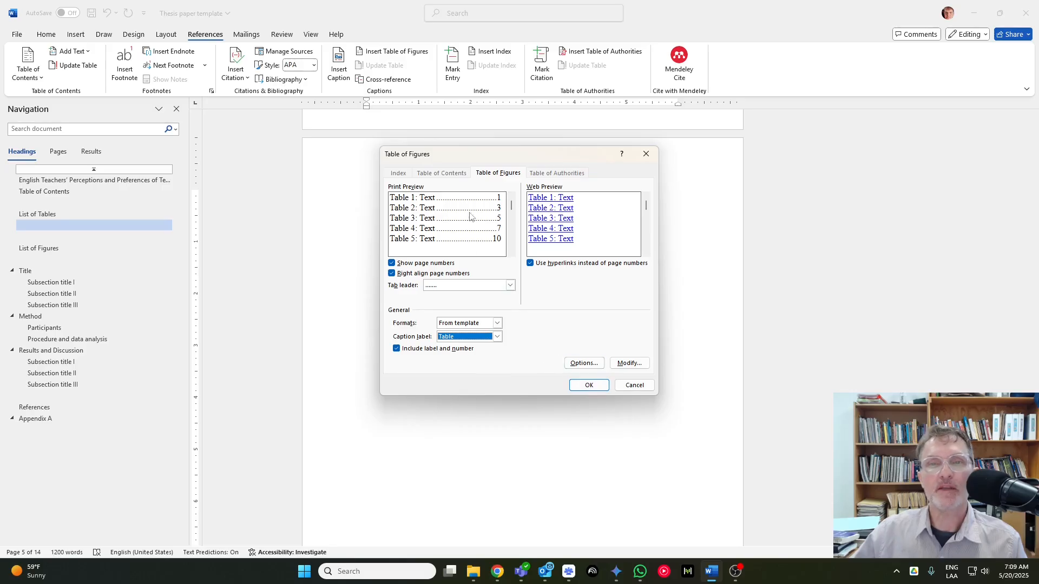
click(588, 385)
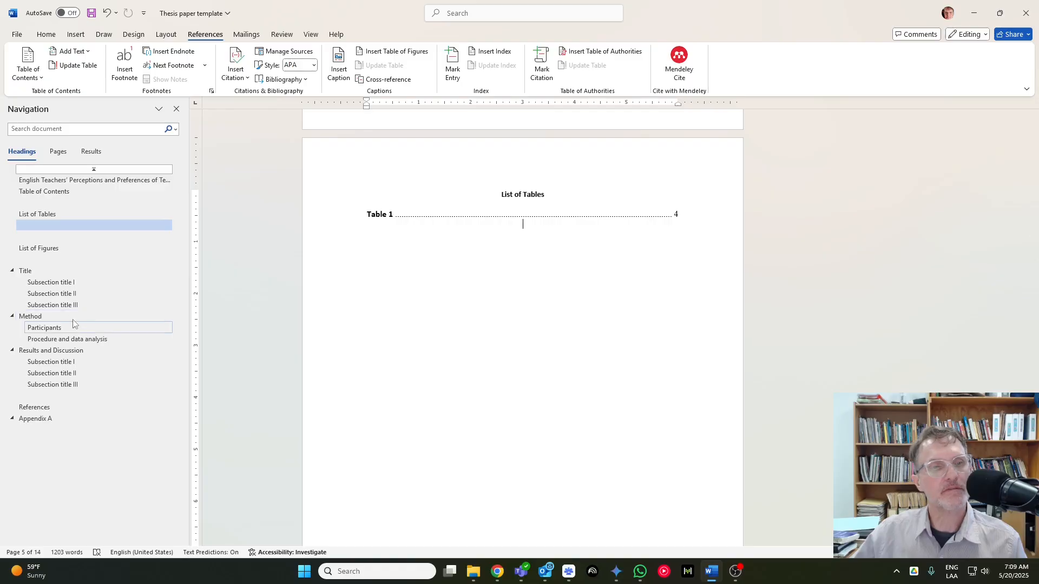
Step: Paste extra paragraph text above Table 1 so it moves to page 5
click(51, 361)
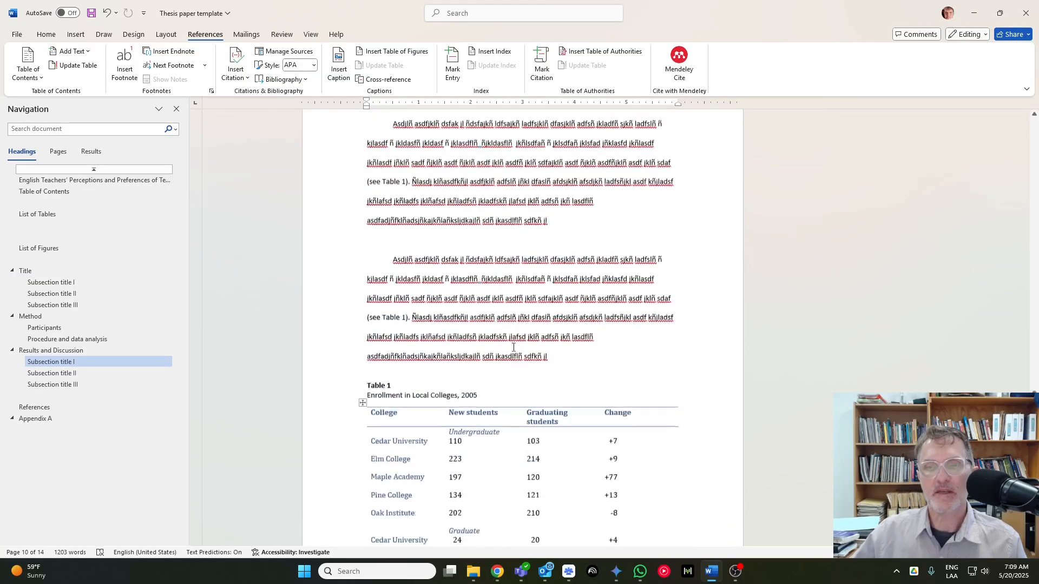
scroll(down, 3)
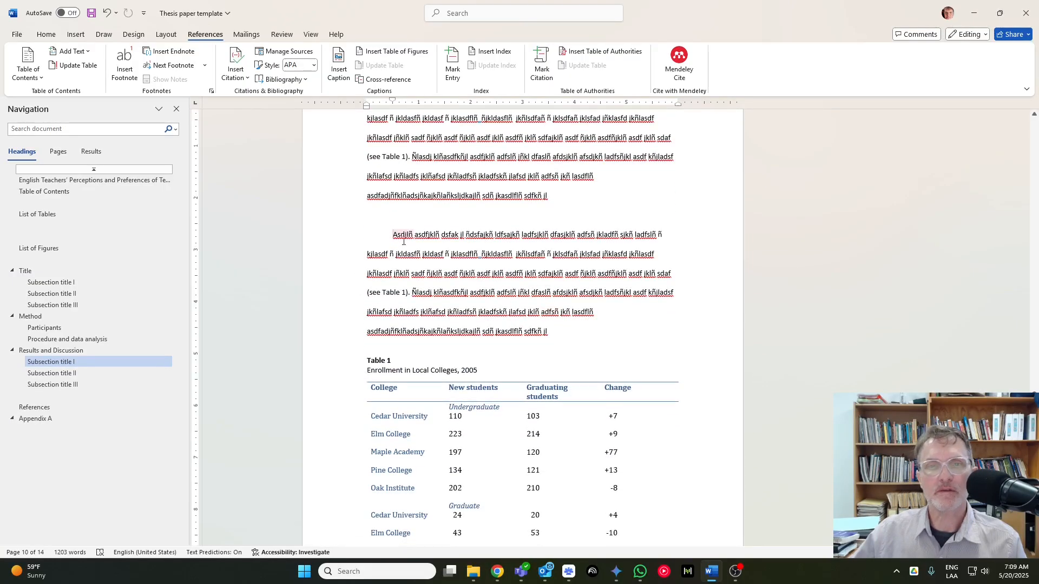
drag(392, 233, 547, 331)
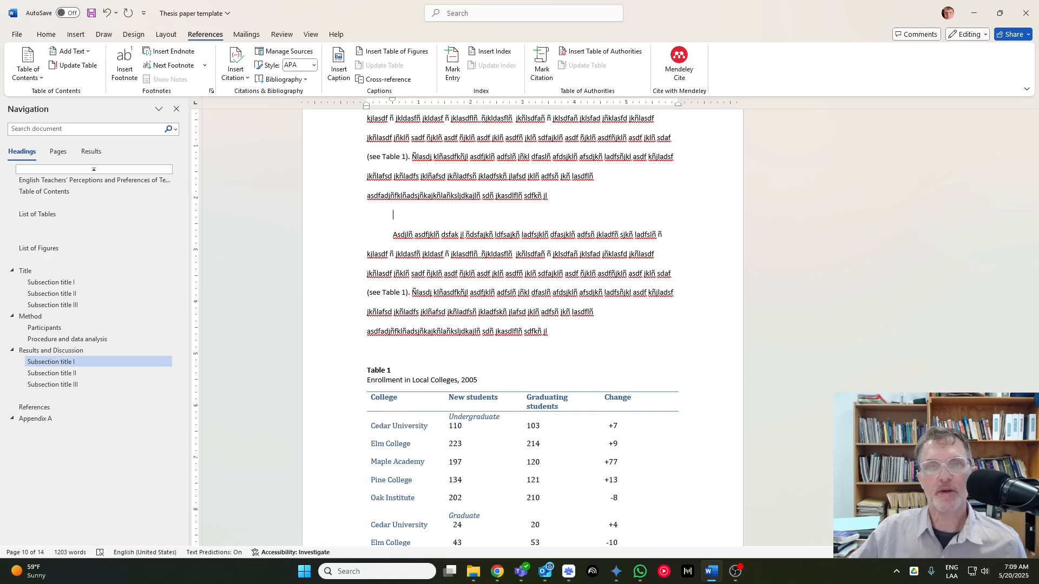
key(ctrl+v)
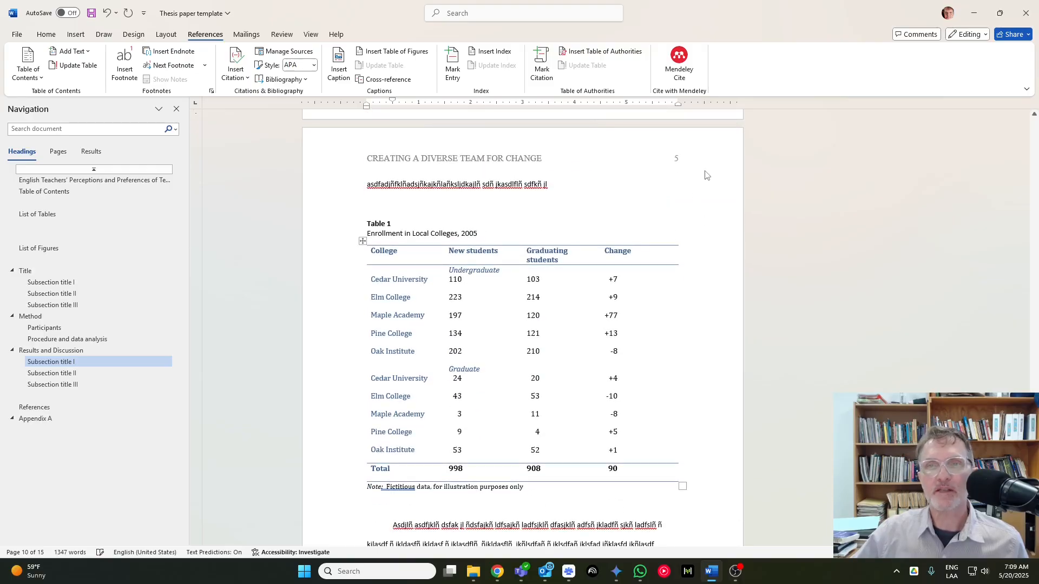
Step: Update the List of Tables field so Table 1 shows page 5, checking the Table of Contents
click(37, 213)
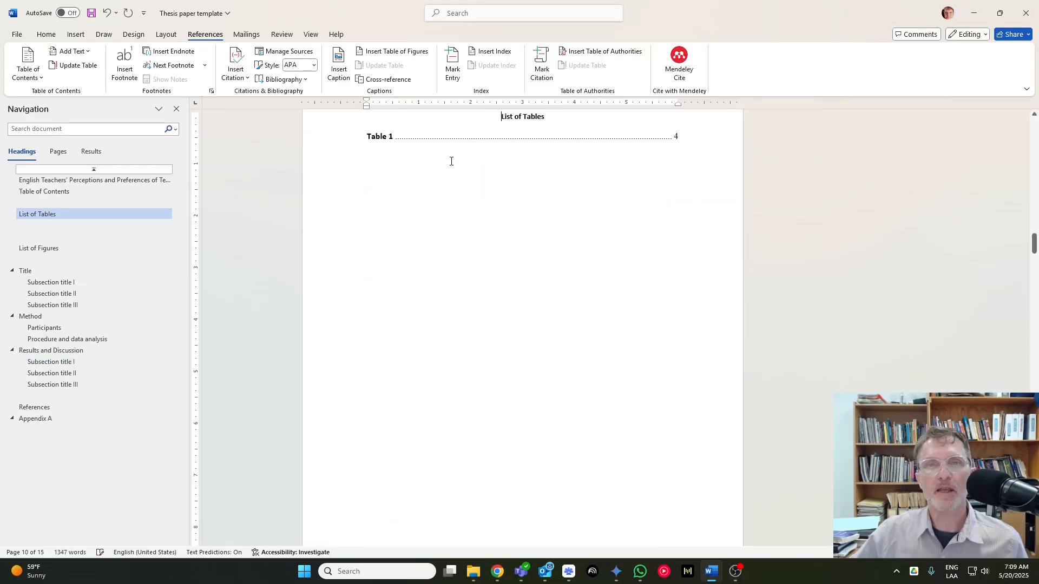
right_click(411, 136)
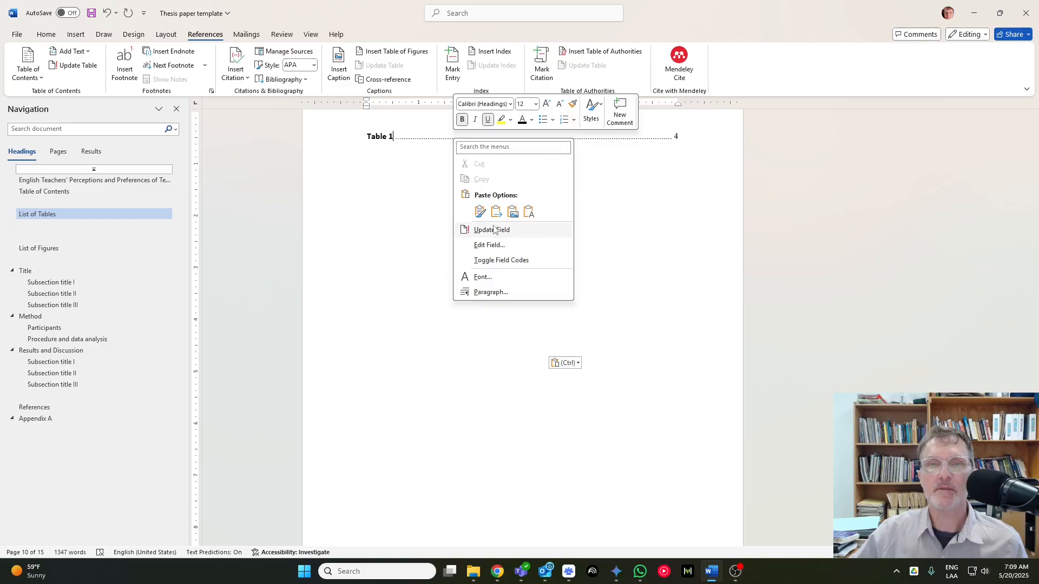
click(491, 230)
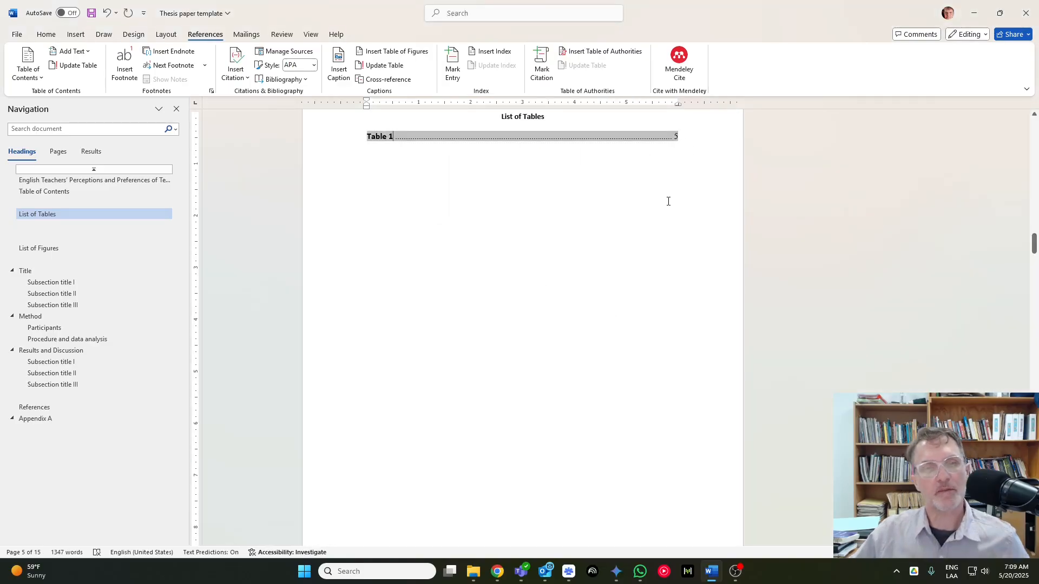
click(37, 213)
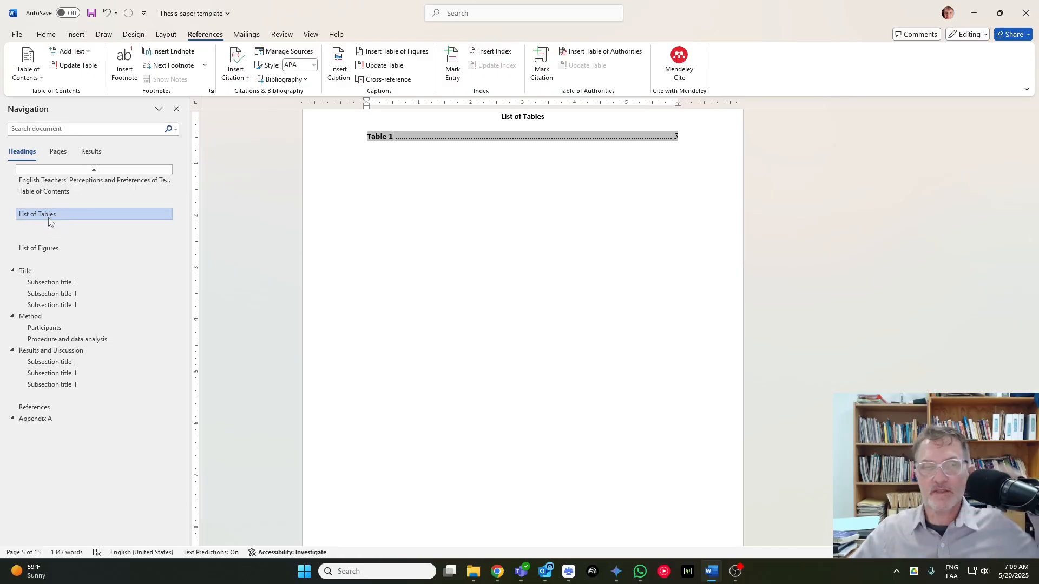
click(44, 192)
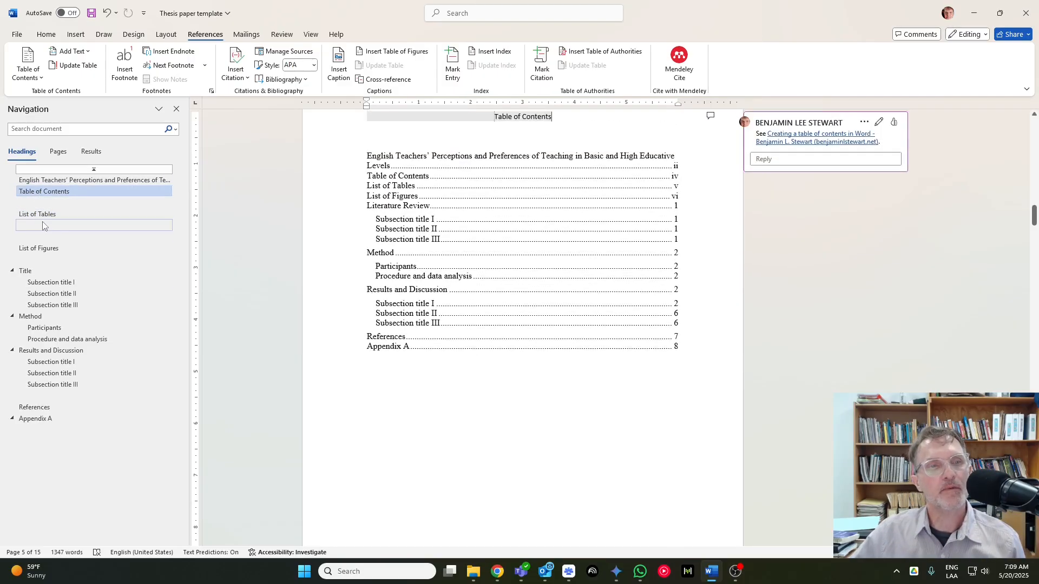
click(37, 213)
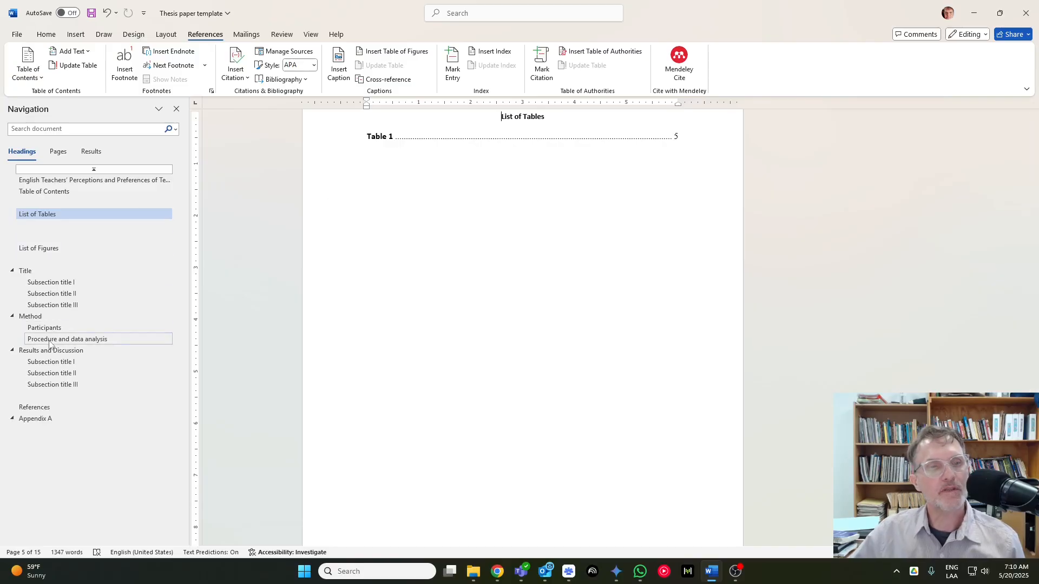
Step: Start a caption for the bookshelf photo with label Figure, replacing the typed Figure 1 label
click(51, 361)
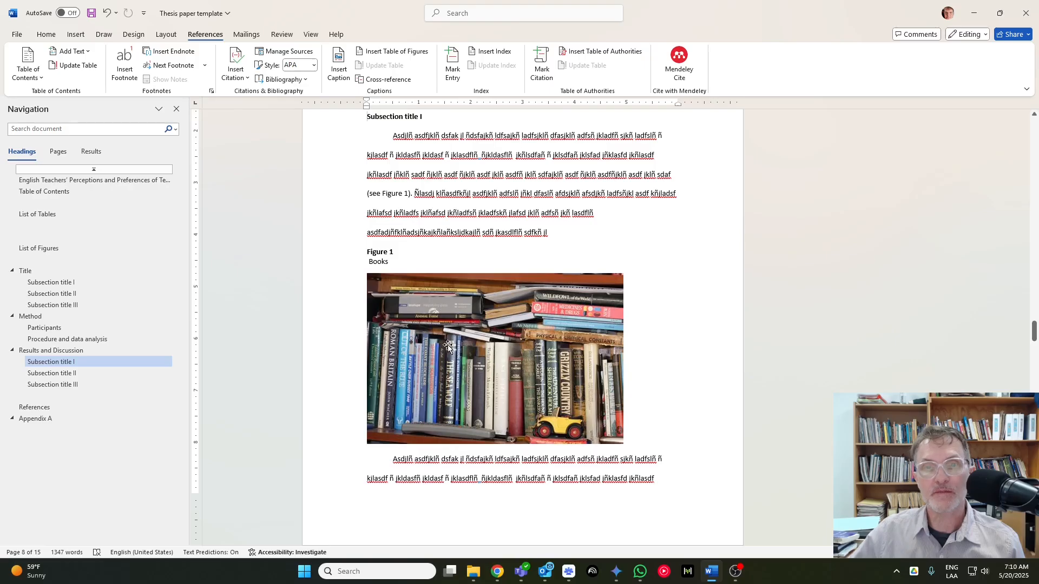
right_click(448, 345)
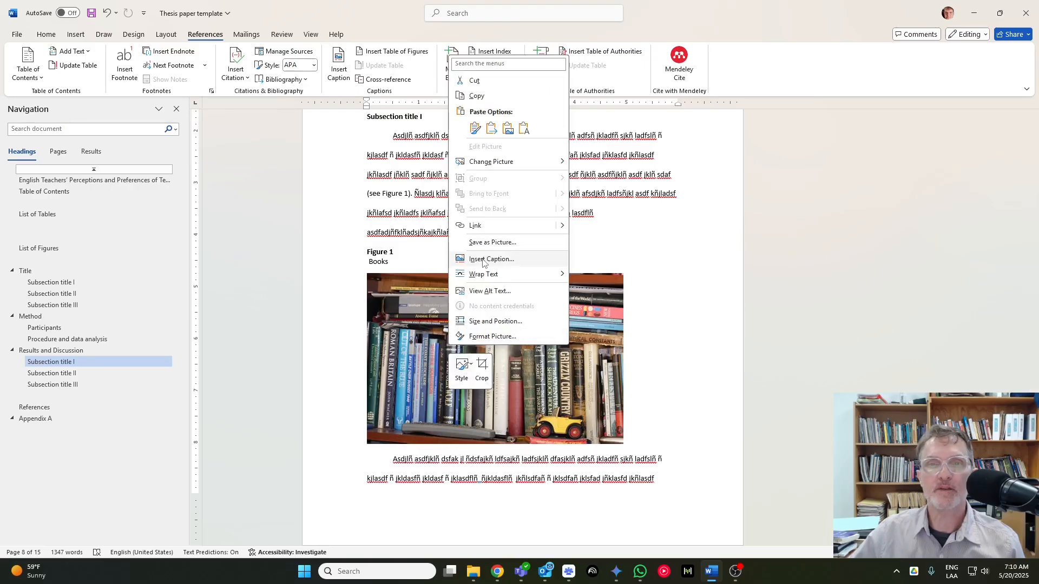
click(492, 259)
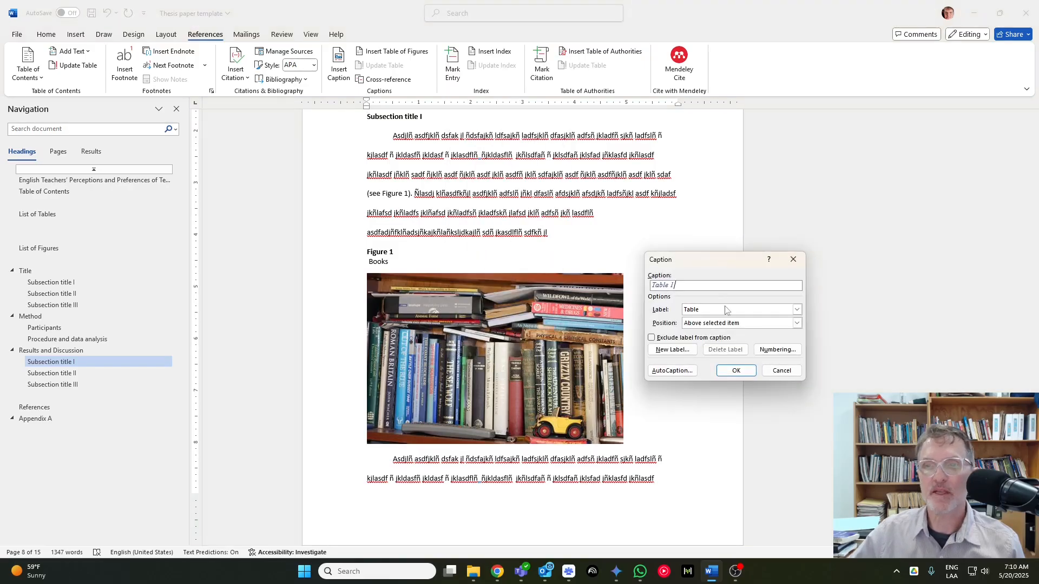
click(798, 309)
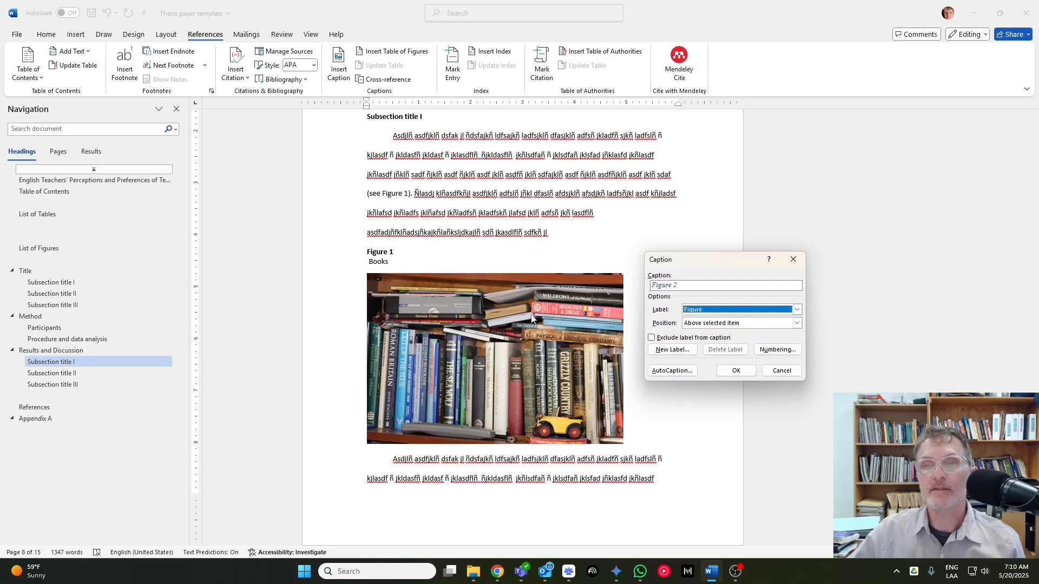
mouse_move(424, 258)
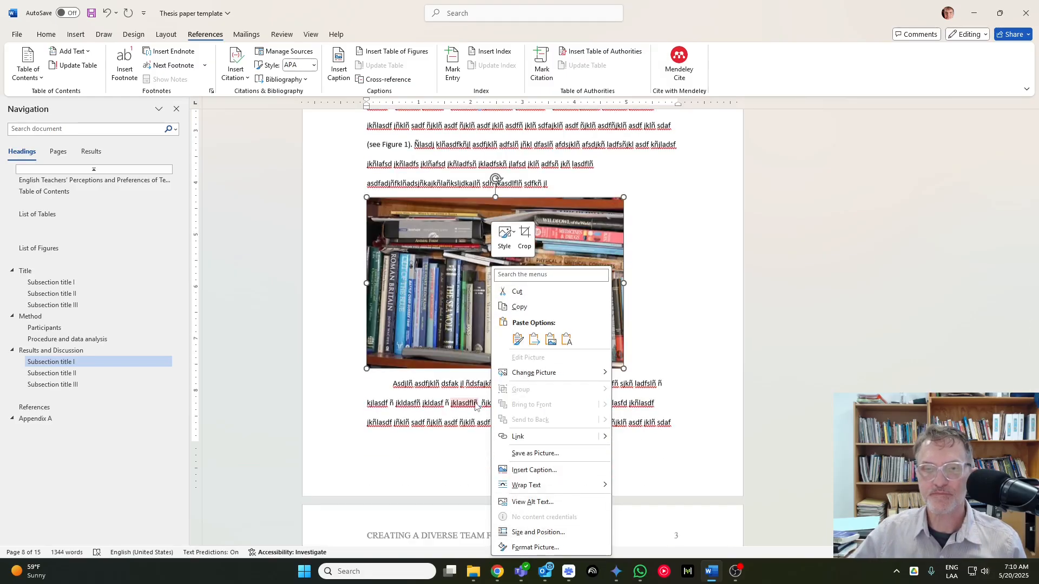
Step: Insert the caption 'Figure 1: Books' positioned above the bookshelf photo
click(534, 470)
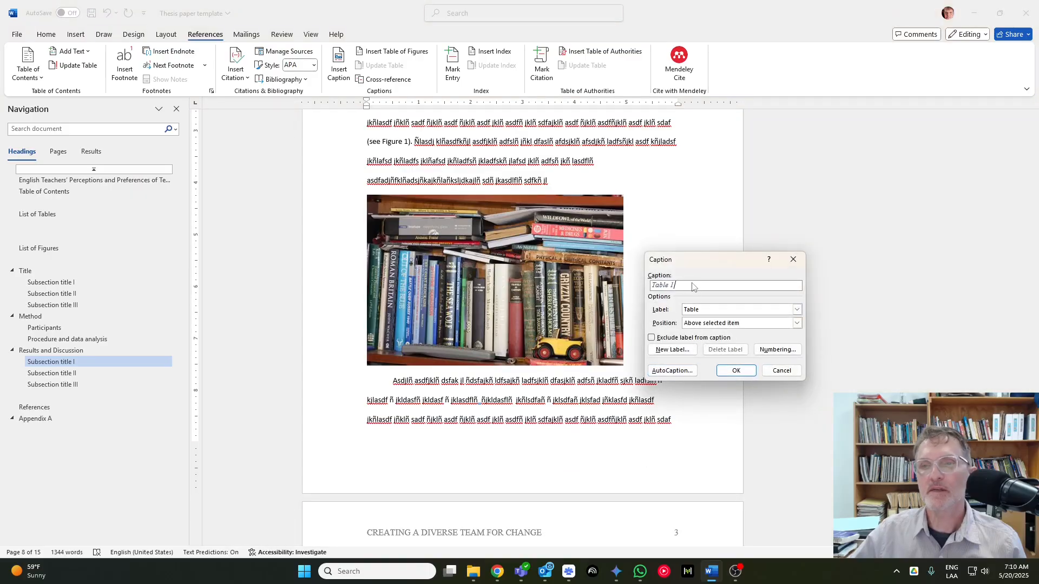
click(737, 309)
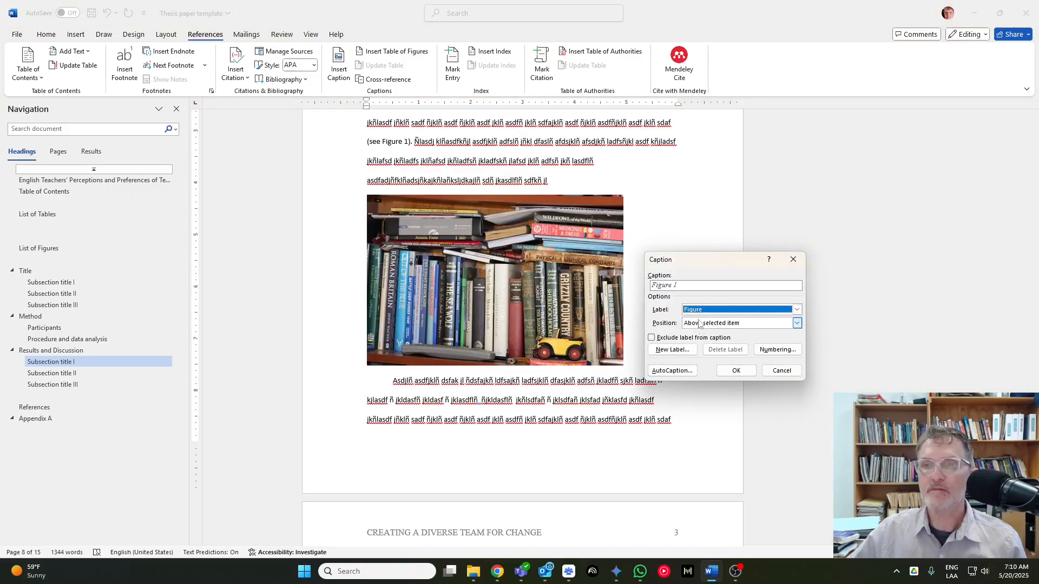
text(: bo)
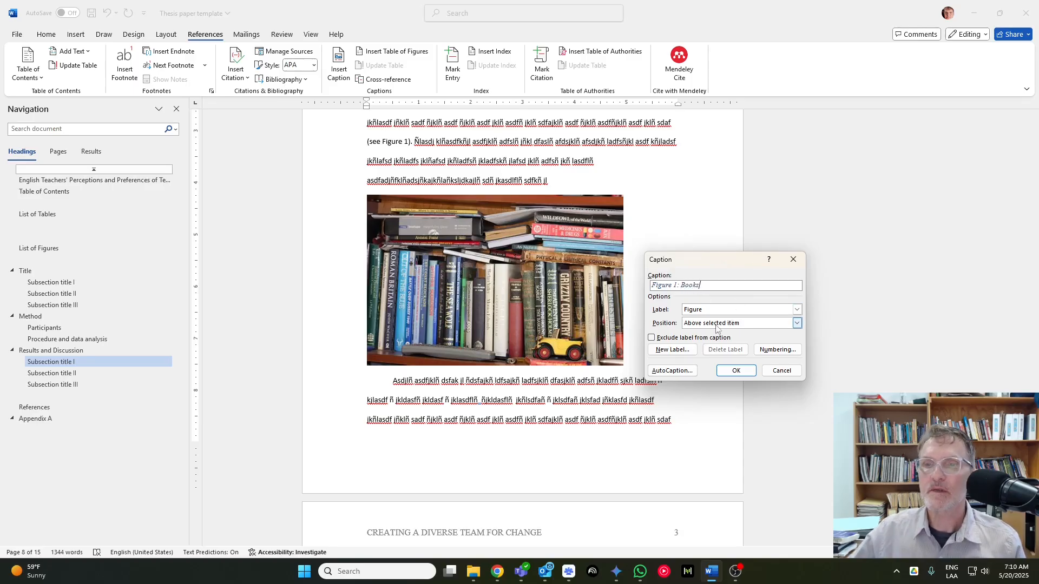
click(737, 322)
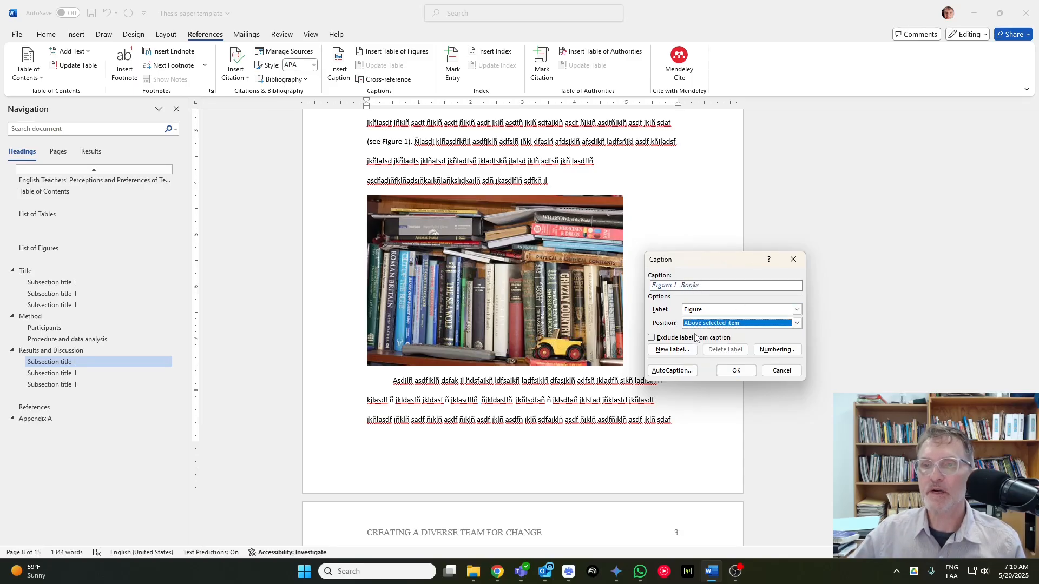
click(798, 323)
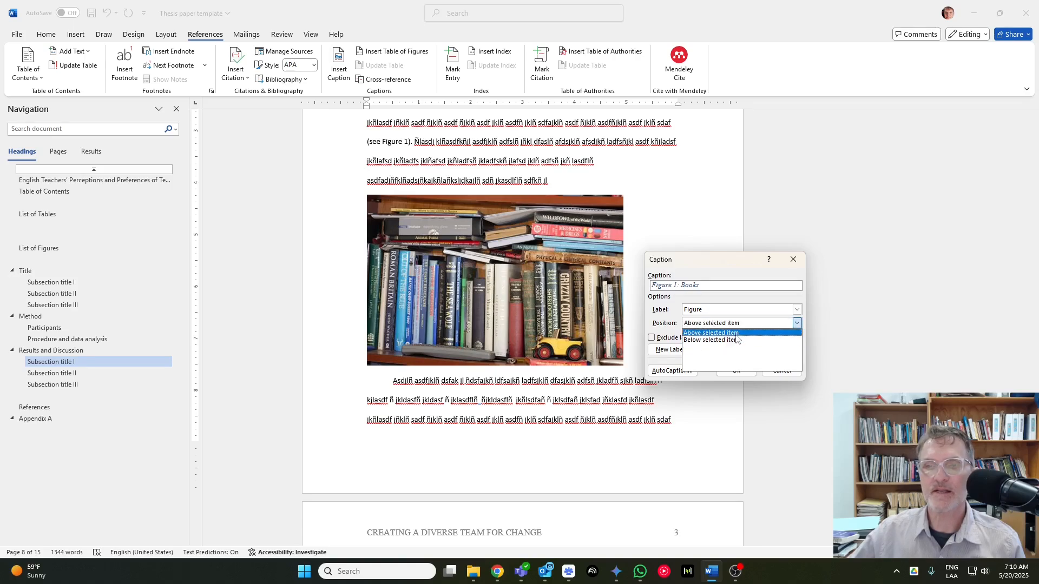
click(710, 332)
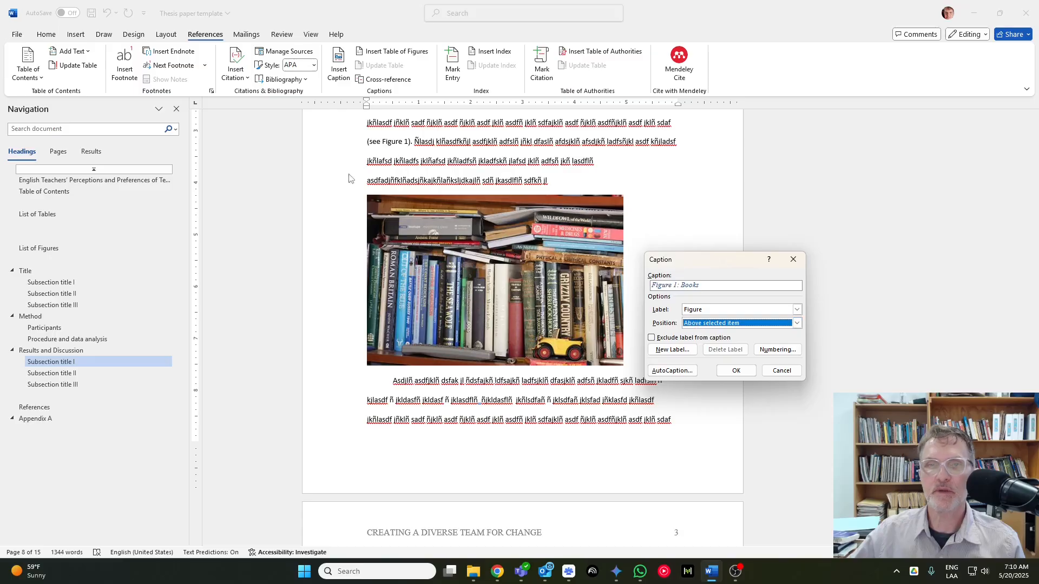
click(736, 370)
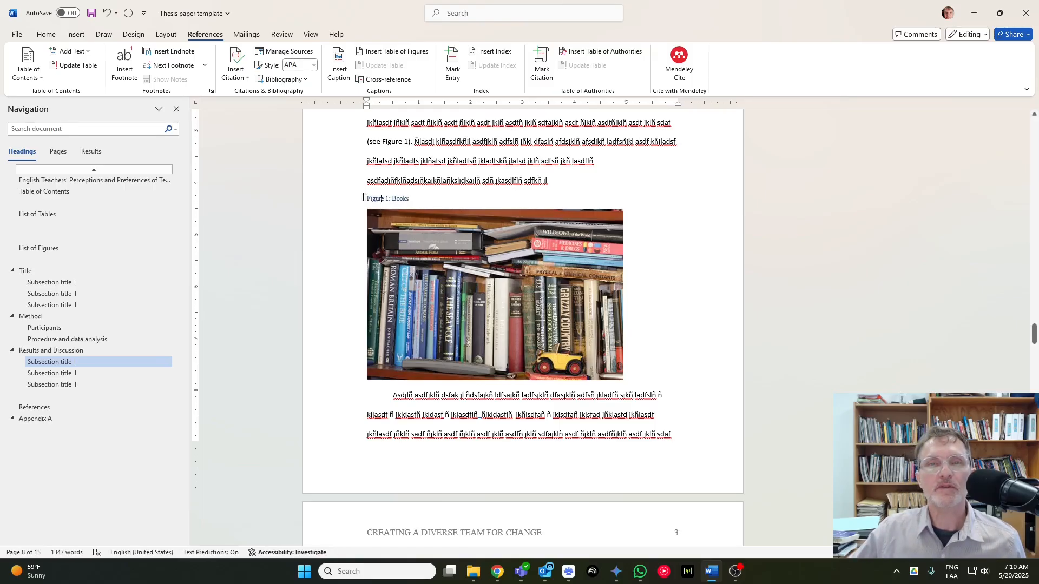
Step: Set the caption to Calibri (Headings) size 11 with bold 'Figure 1' above 'Books'
double_click(374, 198)
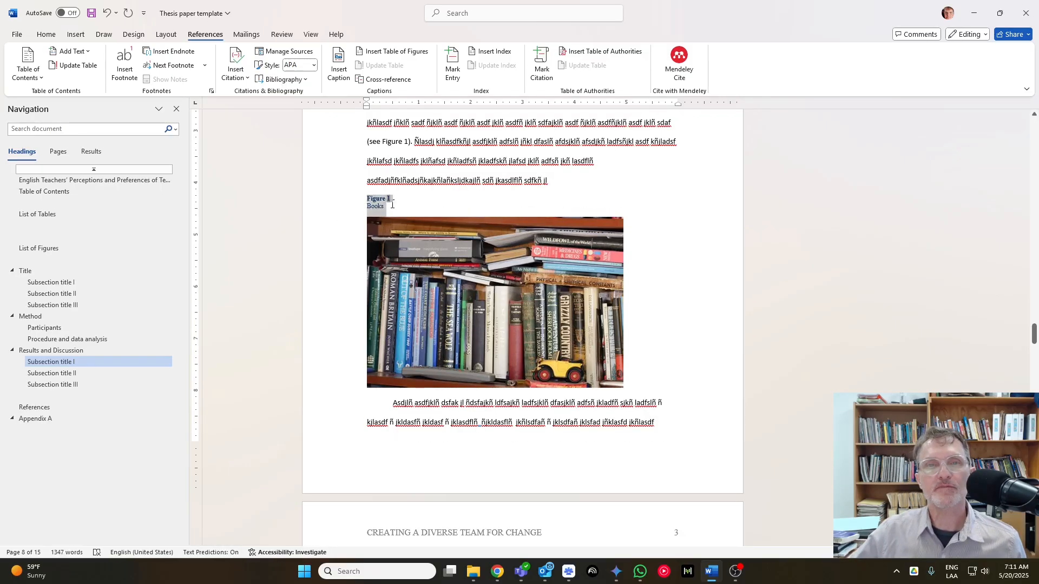
click(45, 34)
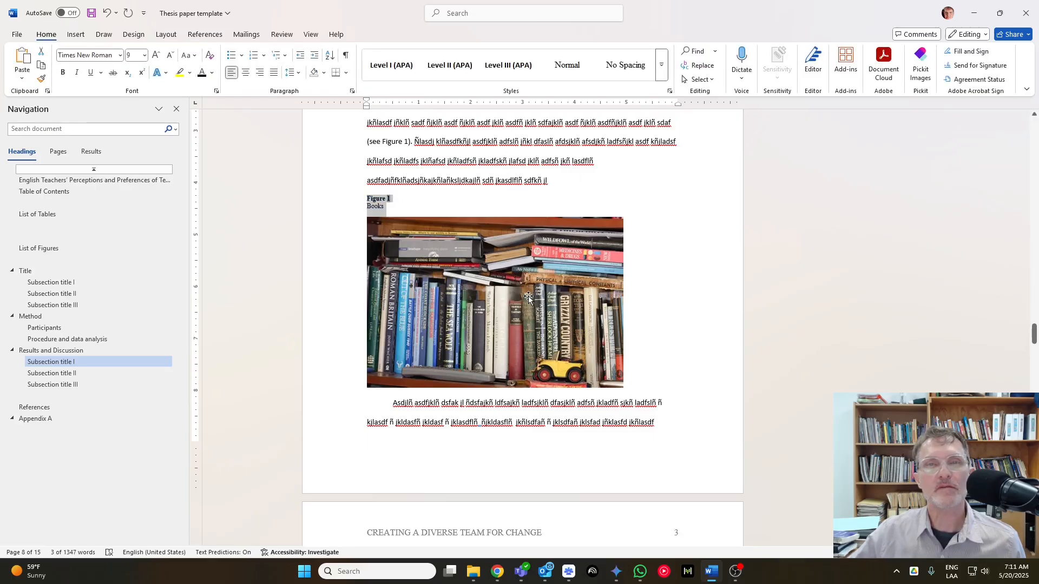
click(119, 56)
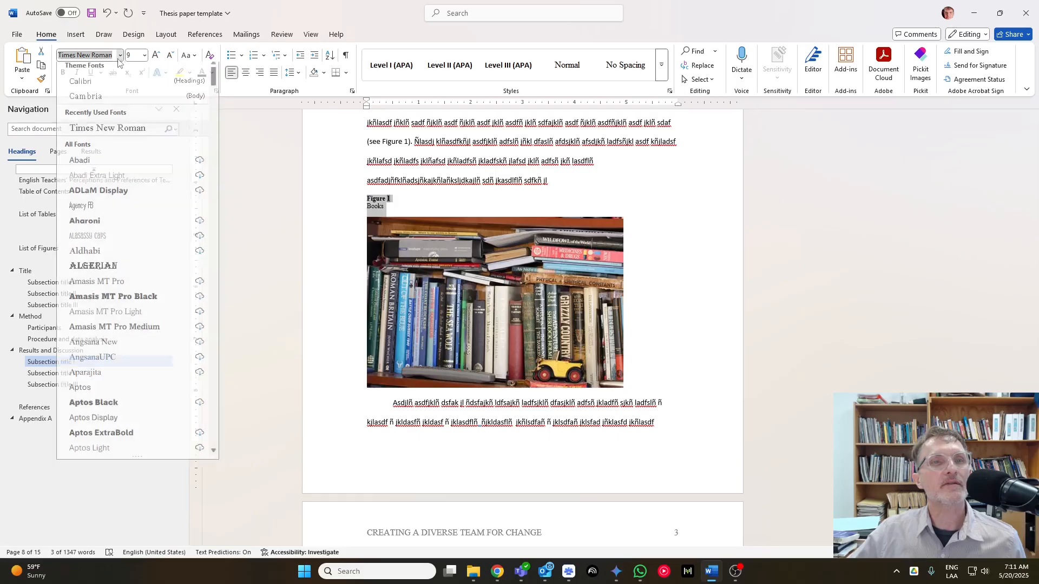
click(142, 55)
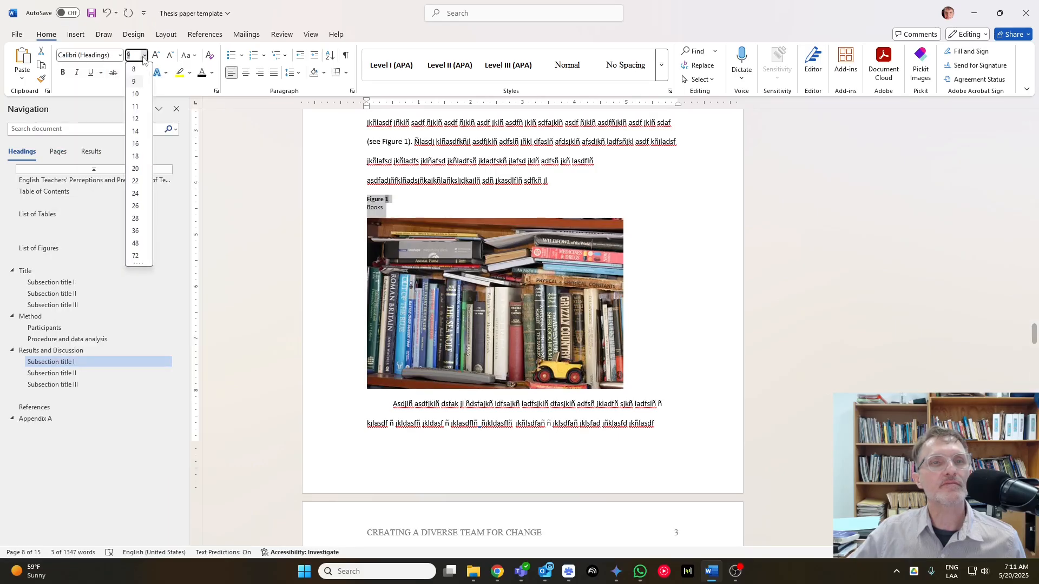
click(135, 106)
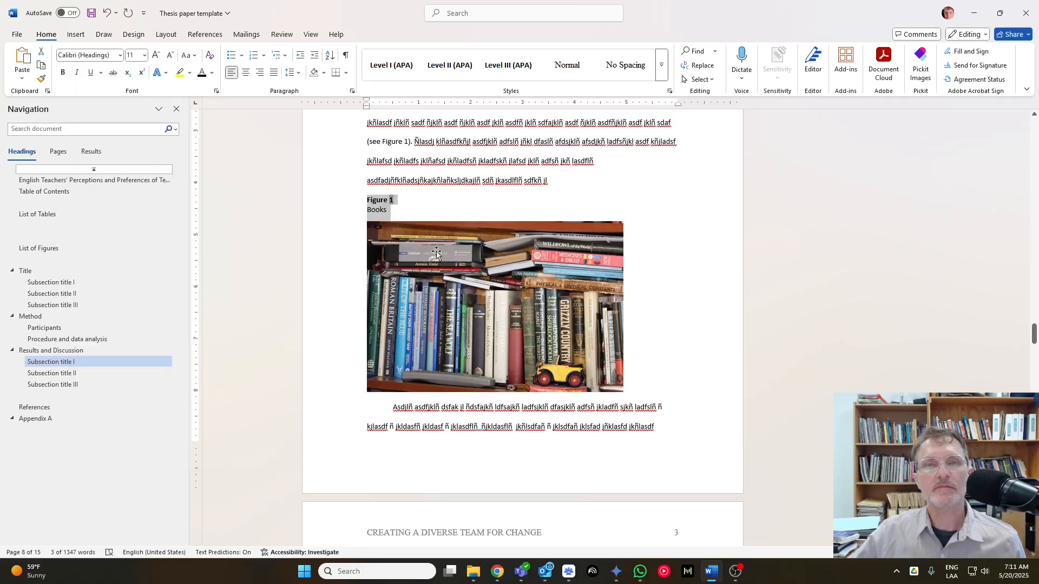
click(39, 248)
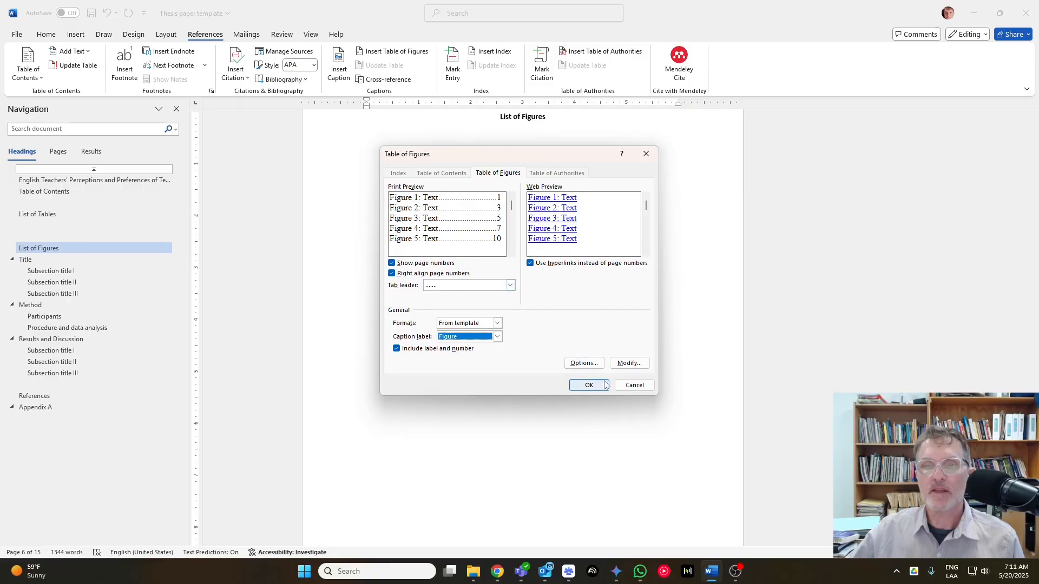
Step: Insert the List of Figures showing Figure 1 on page 2 and return to the Table of Contents
click(588, 385)
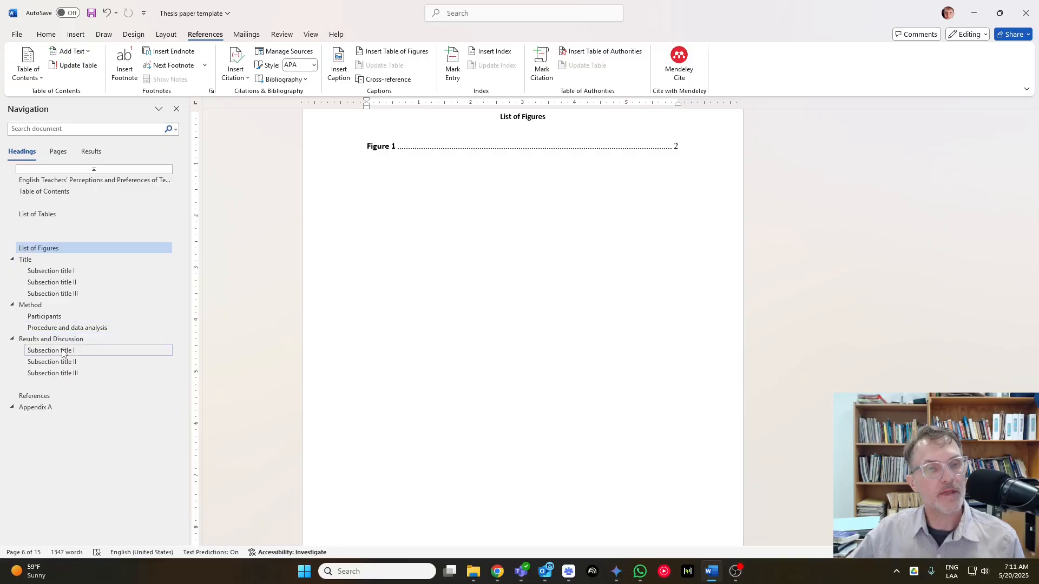
click(51, 349)
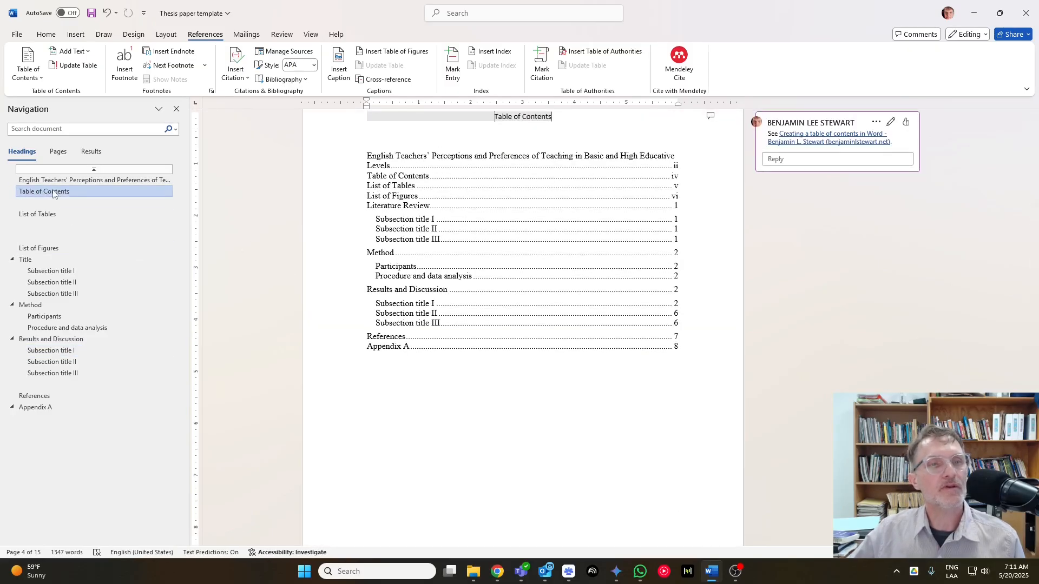
mouse_move(406, 239)
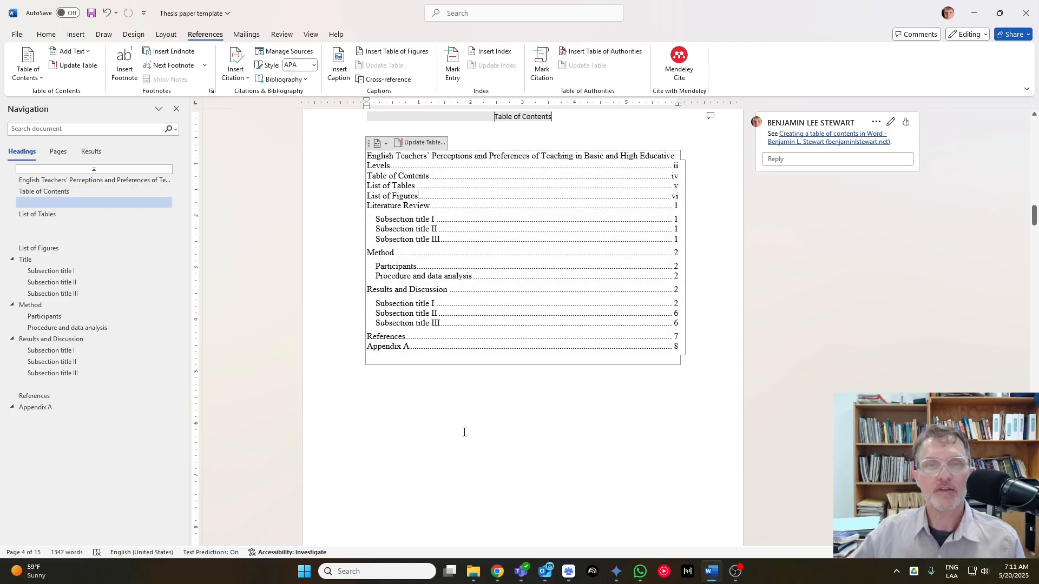
Step: Update the entire Table of Contents so it lists Title, References on page 8 and Appendix A on page 9
click(68, 327)
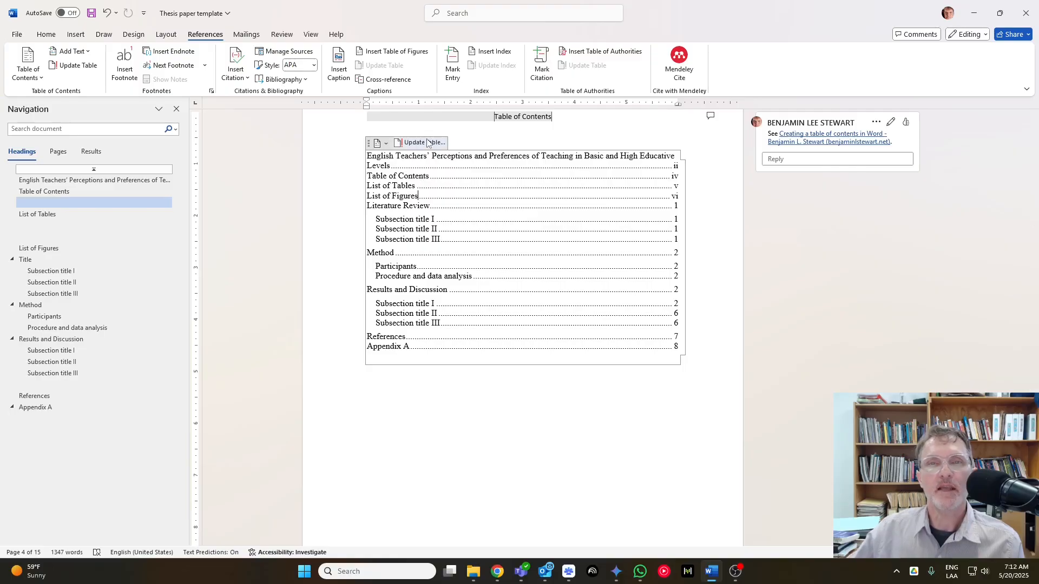
click(419, 142)
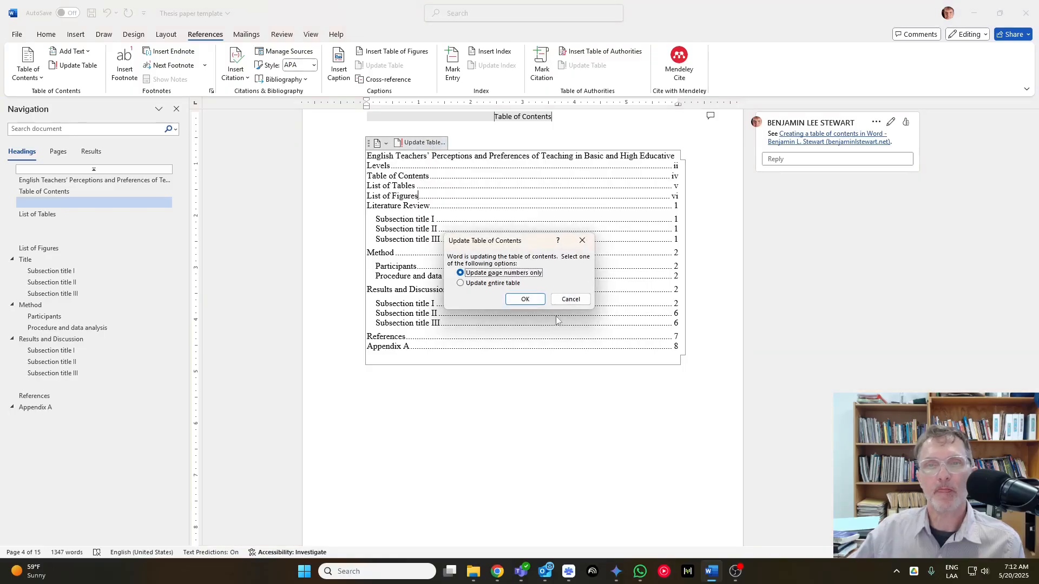
click(460, 283)
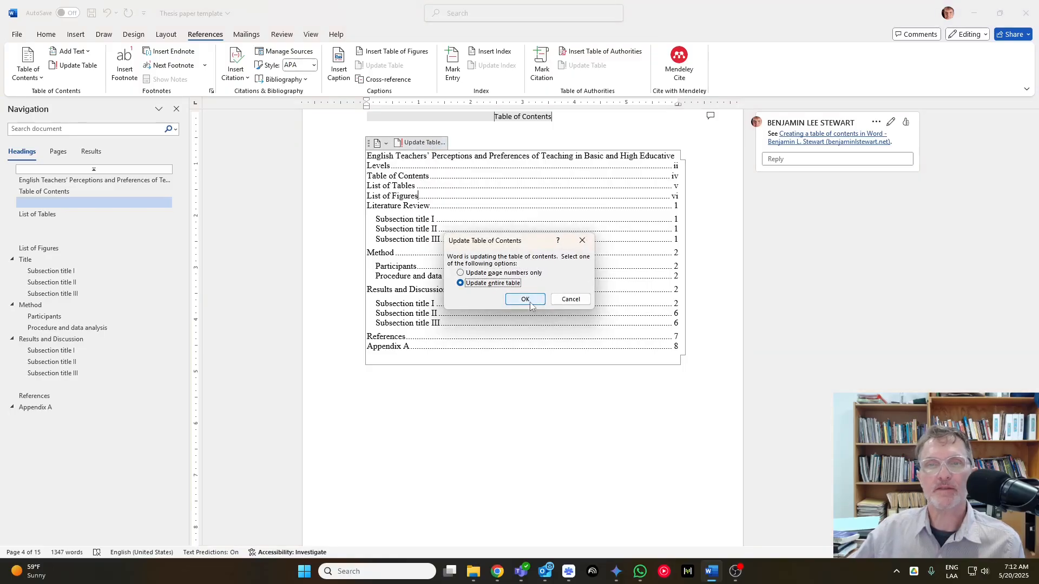
click(524, 299)
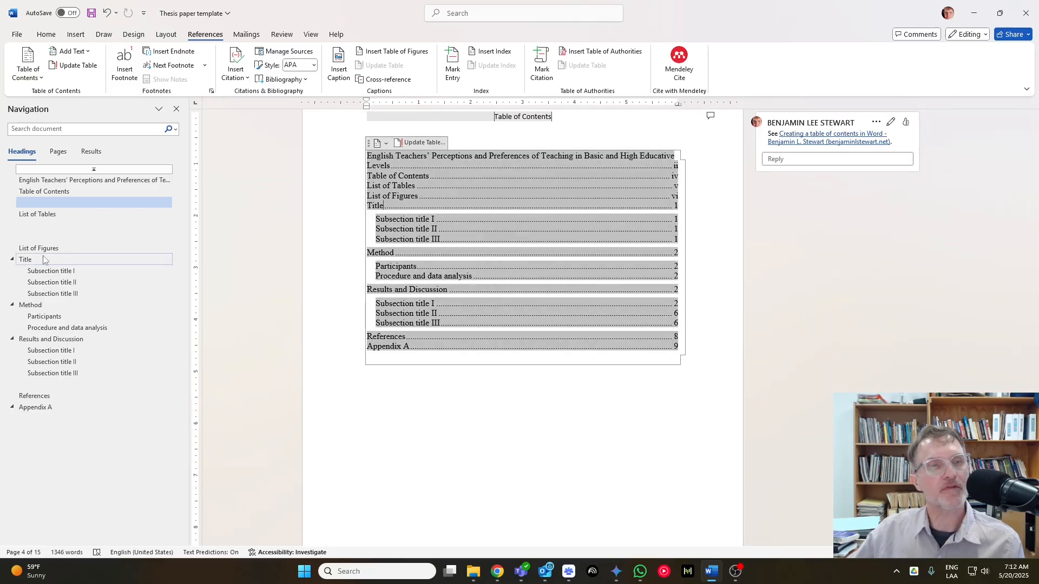
click(25, 259)
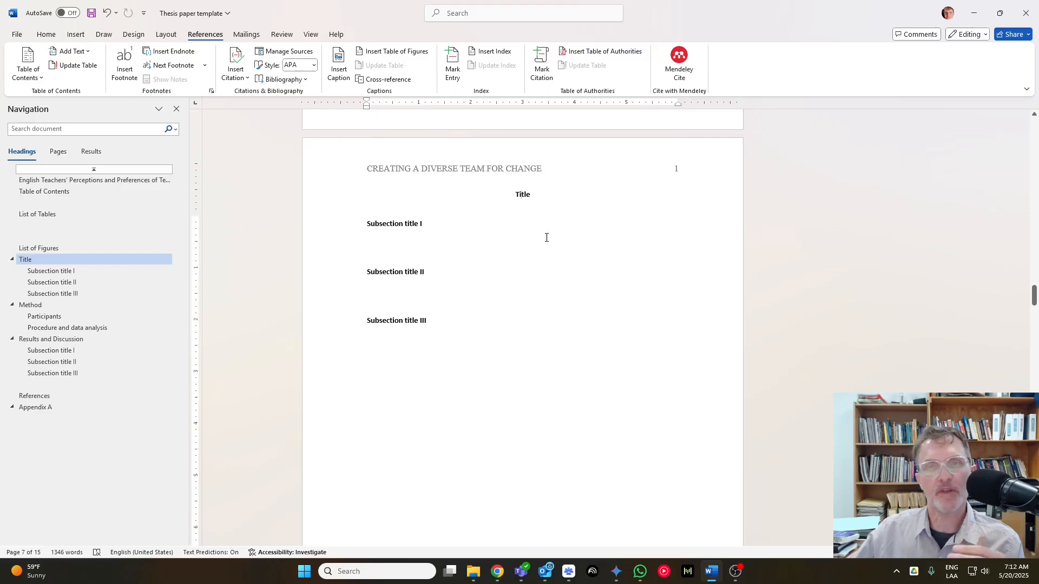
click(39, 248)
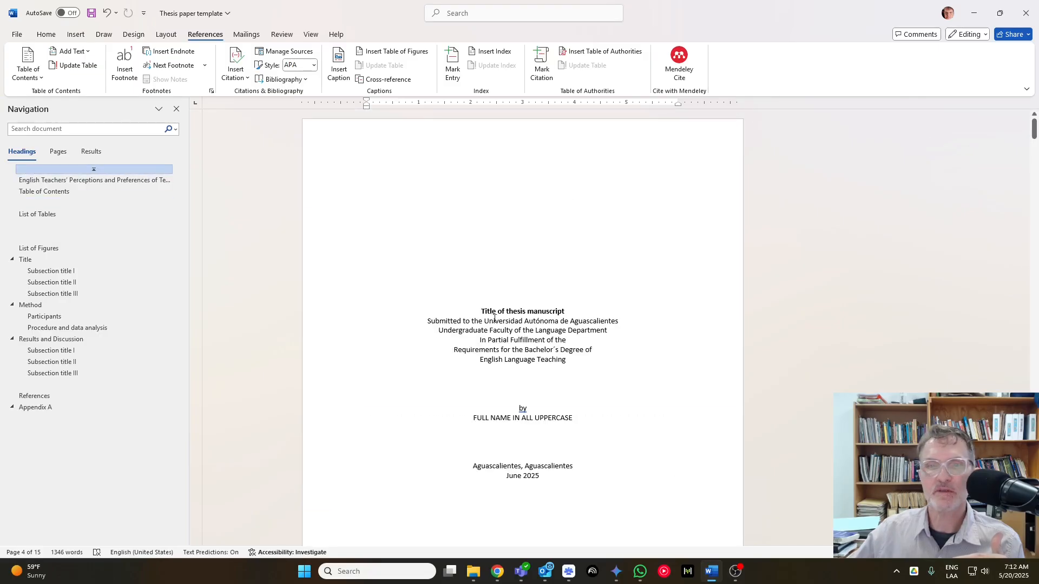
double_click(522, 312)
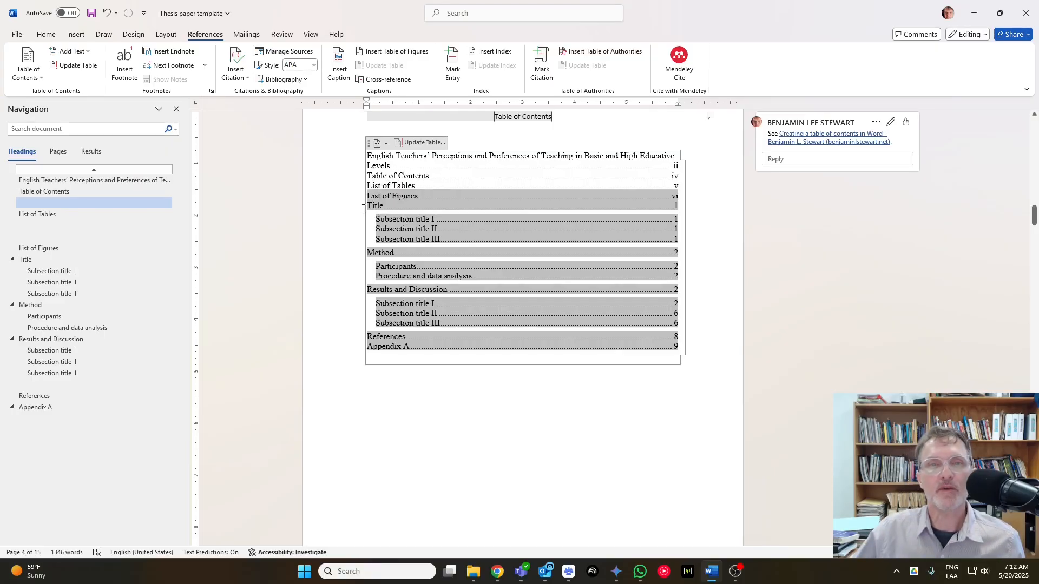
mouse_move(398, 185)
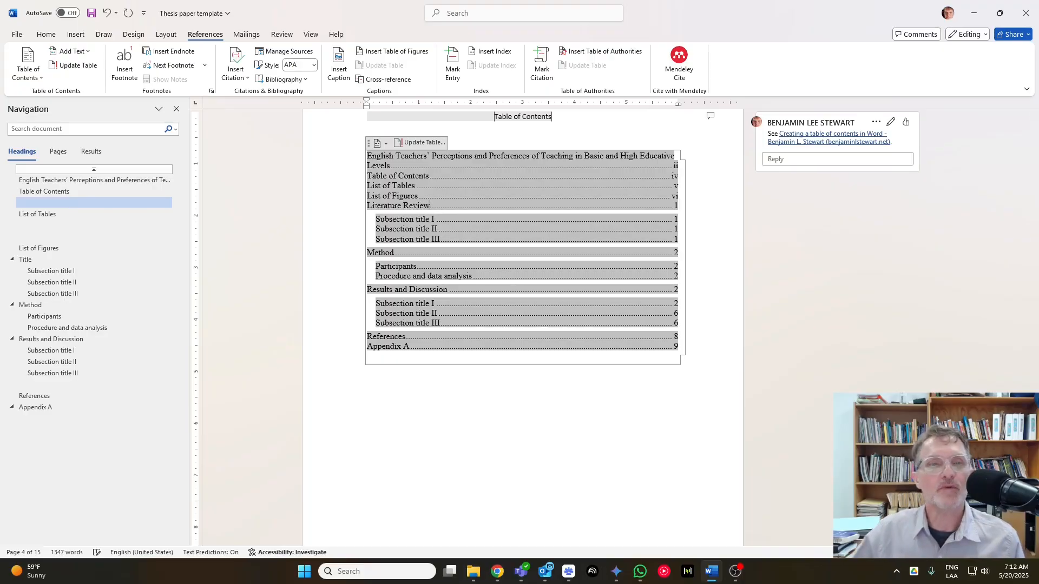
Step: Navigate to the first body page with the Title heading and Subsection titles I–III
click(24, 259)
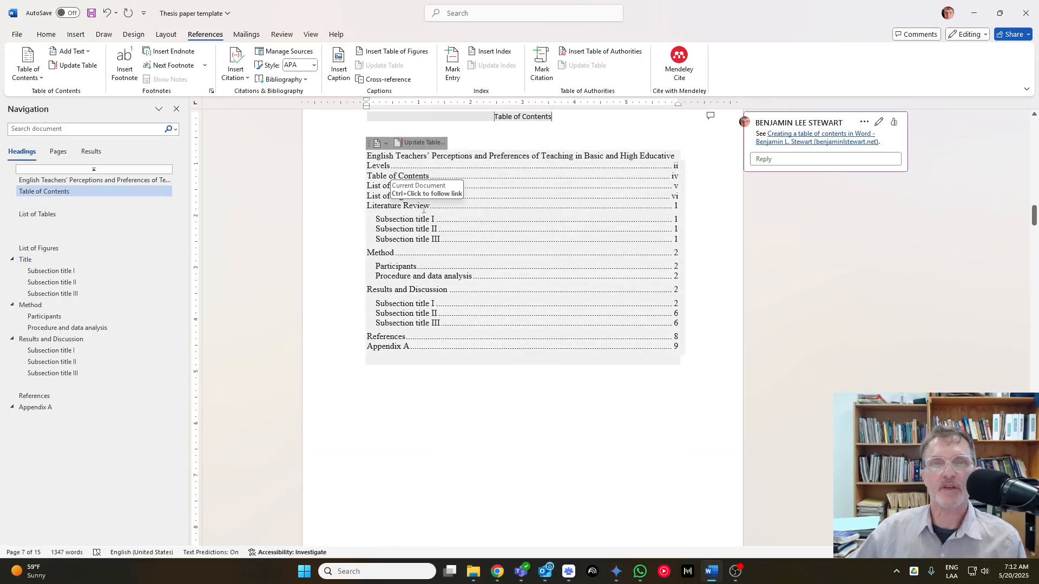
mouse_move(375, 279)
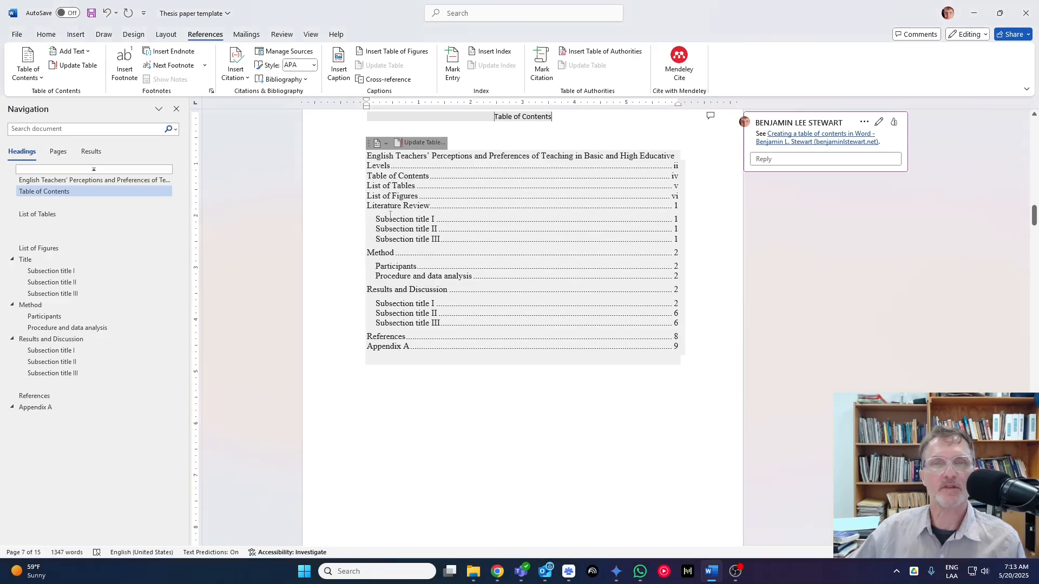
click(25, 259)
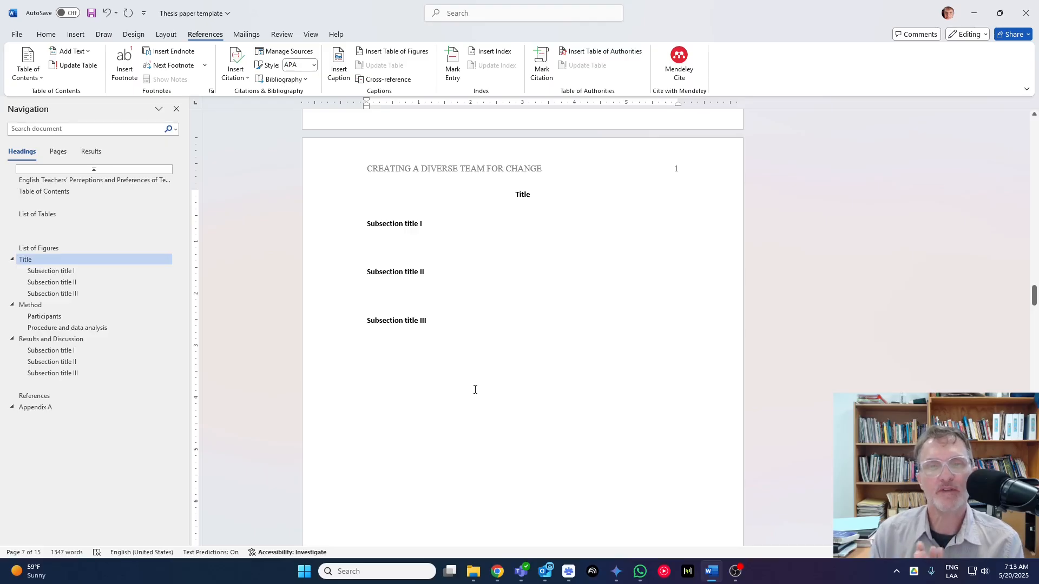
click(517, 194)
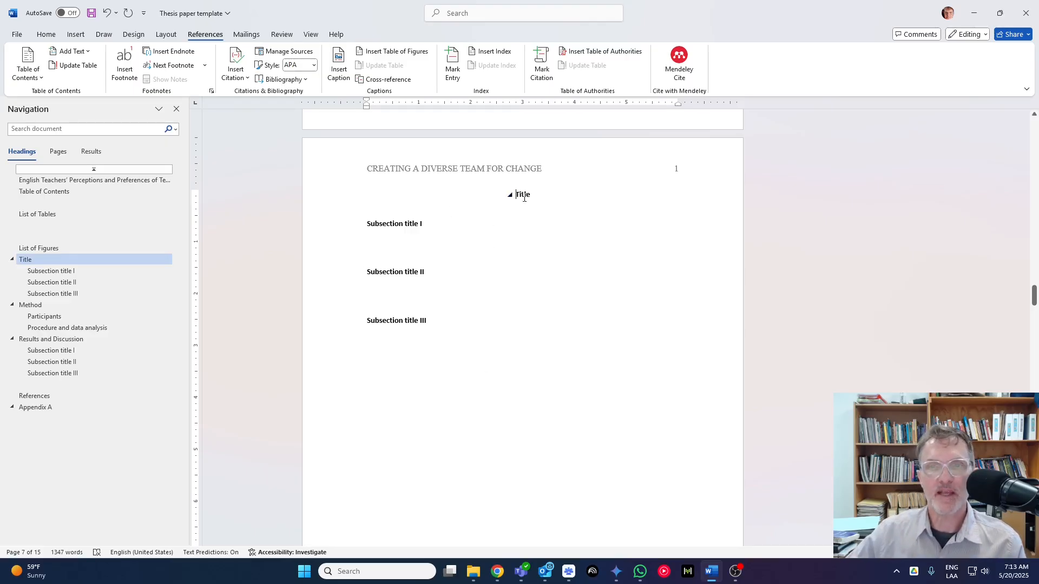
mouse_move(532, 204)
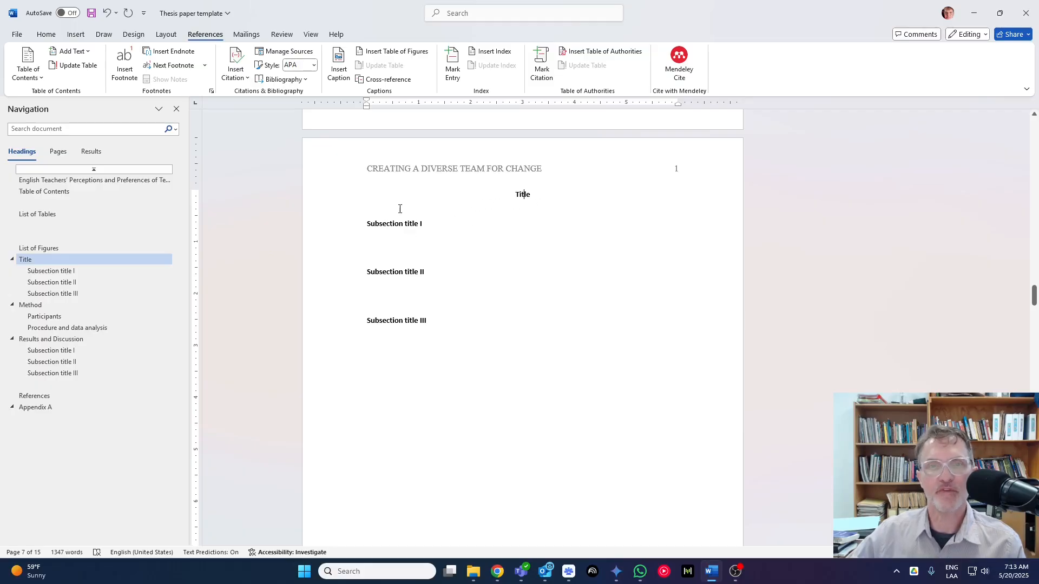
click(386, 223)
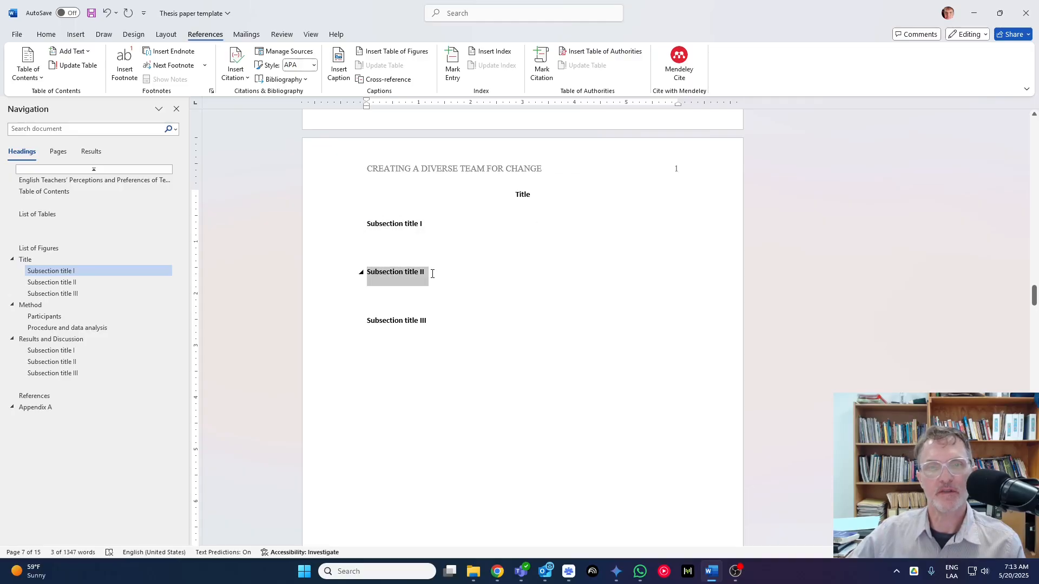
click(51, 281)
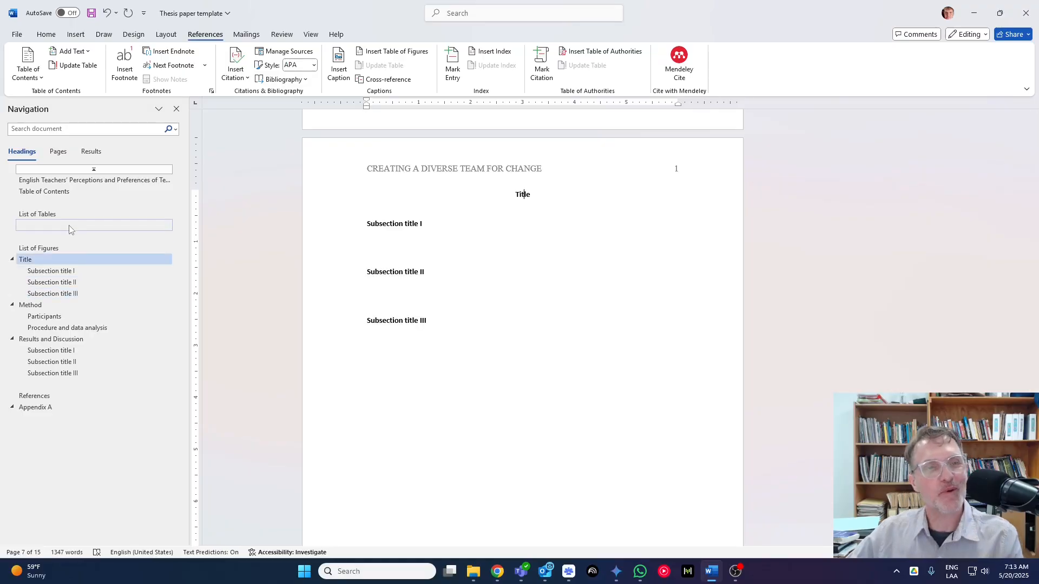
mouse_move(158, 196)
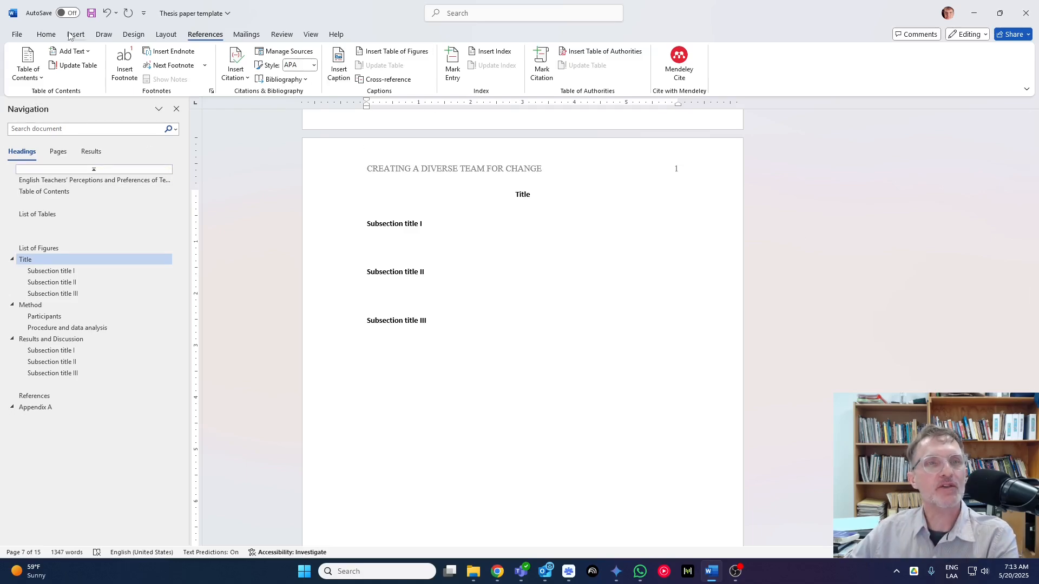
Step: Refresh the Navigation Pane and jump to the blank heading before List of Figures
click(310, 35)
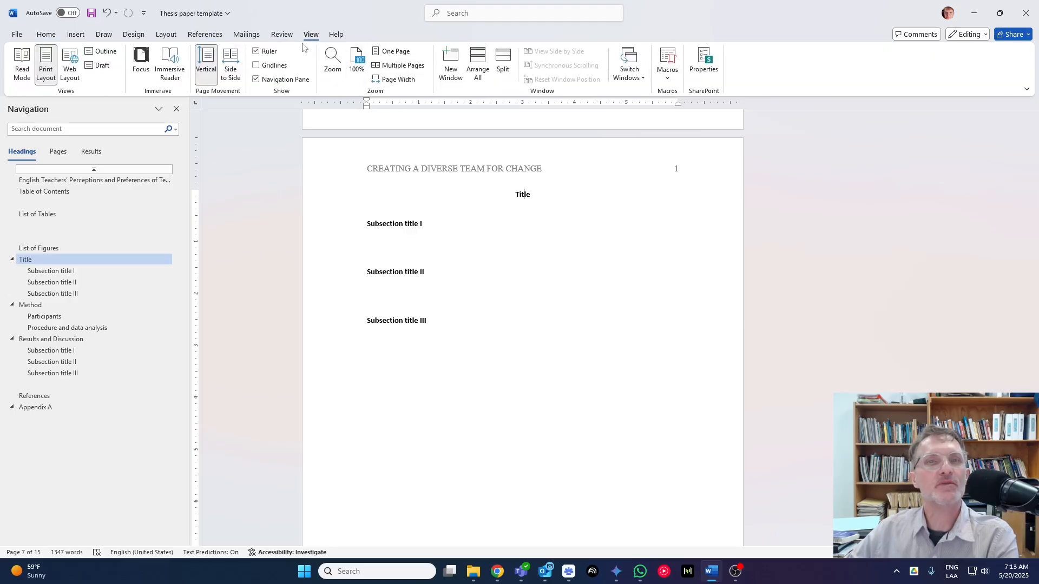
mouse_move(333, 59)
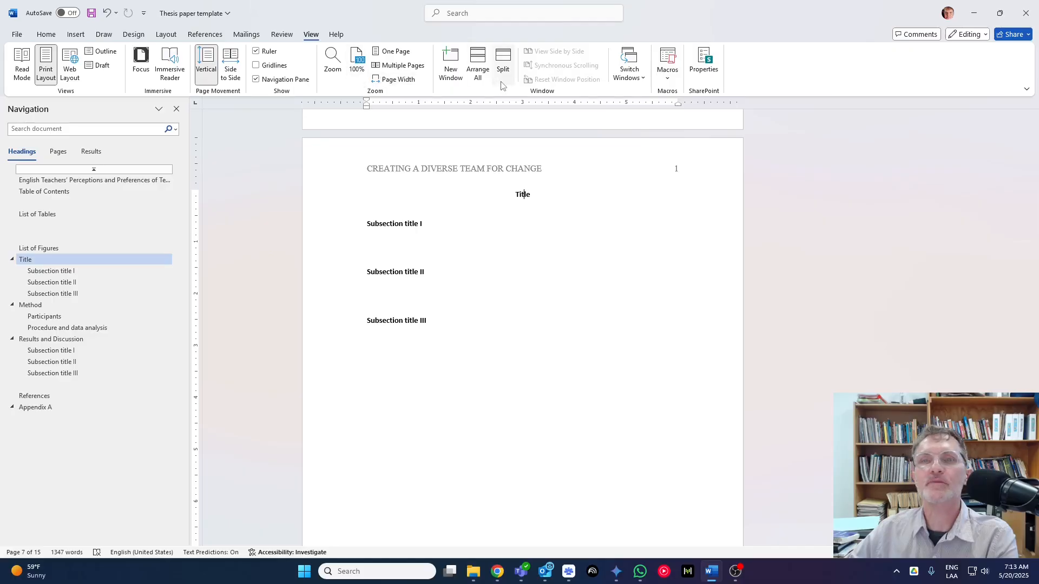
click(255, 79)
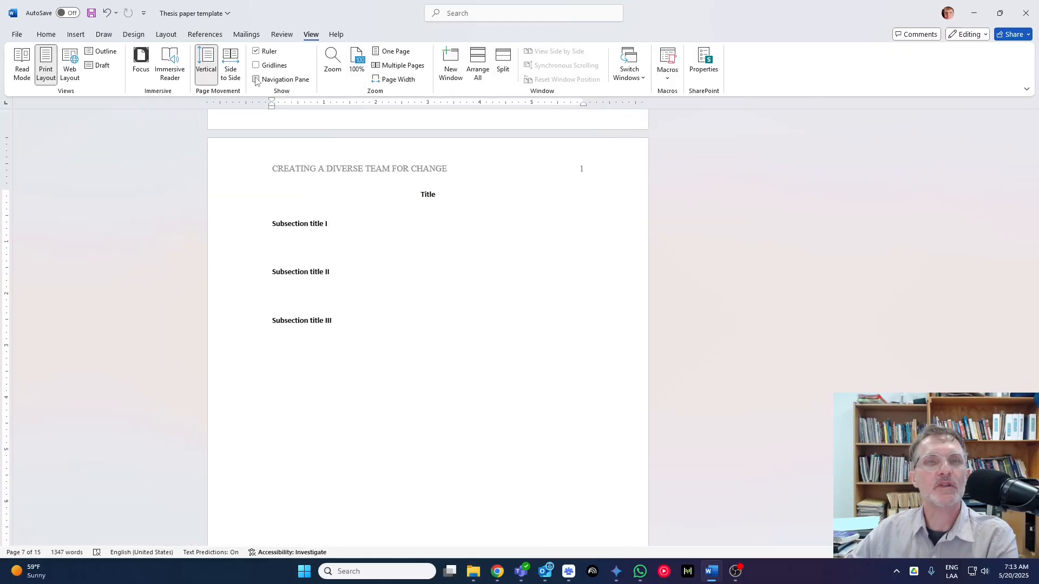
click(255, 79)
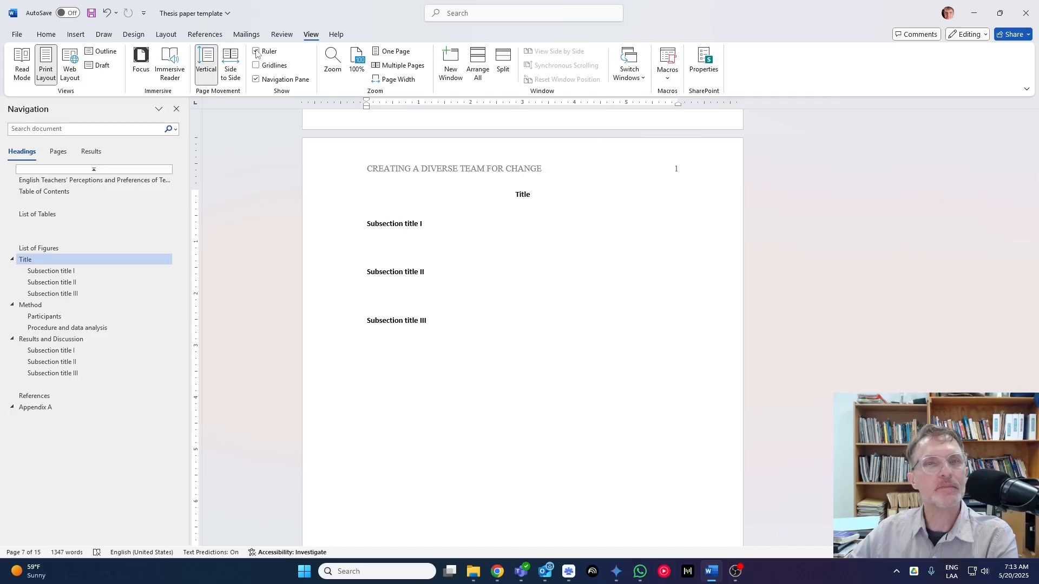
click(255, 51)
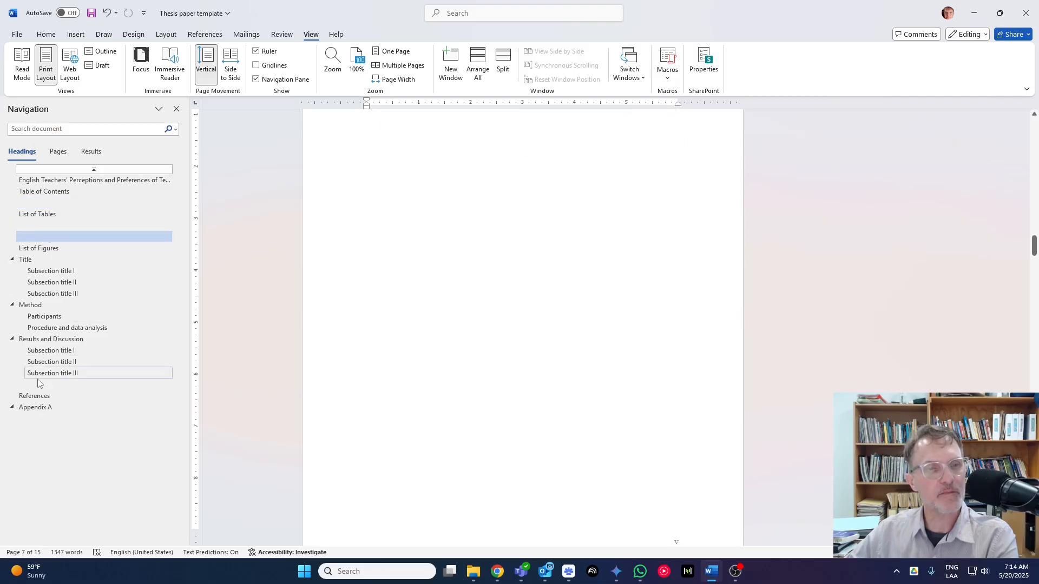
Step: Delete the blank headings before References and List of Figures, then return to the Table of Contents page
click(52, 373)
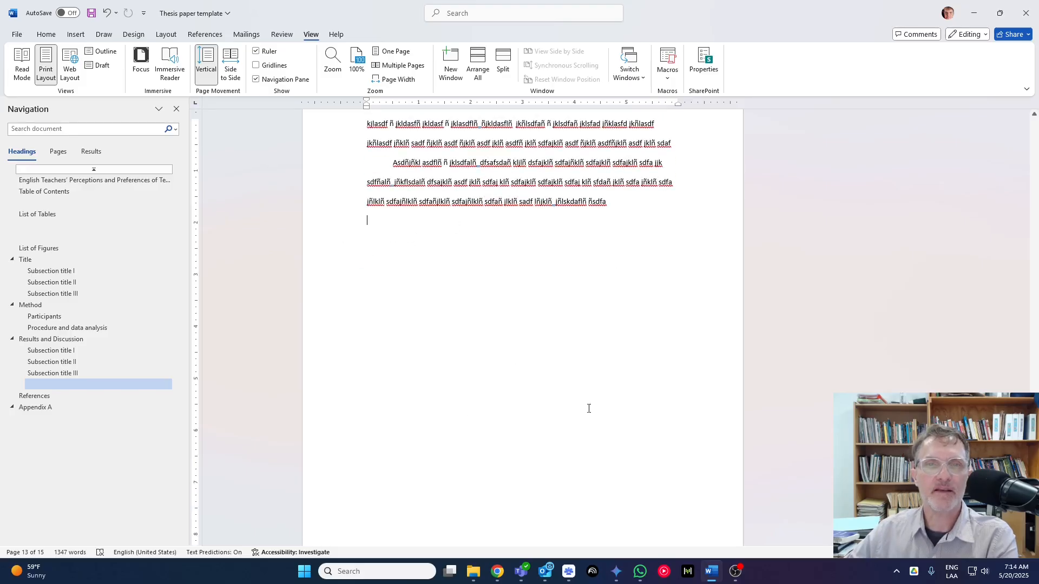
mouse_move(383, 215)
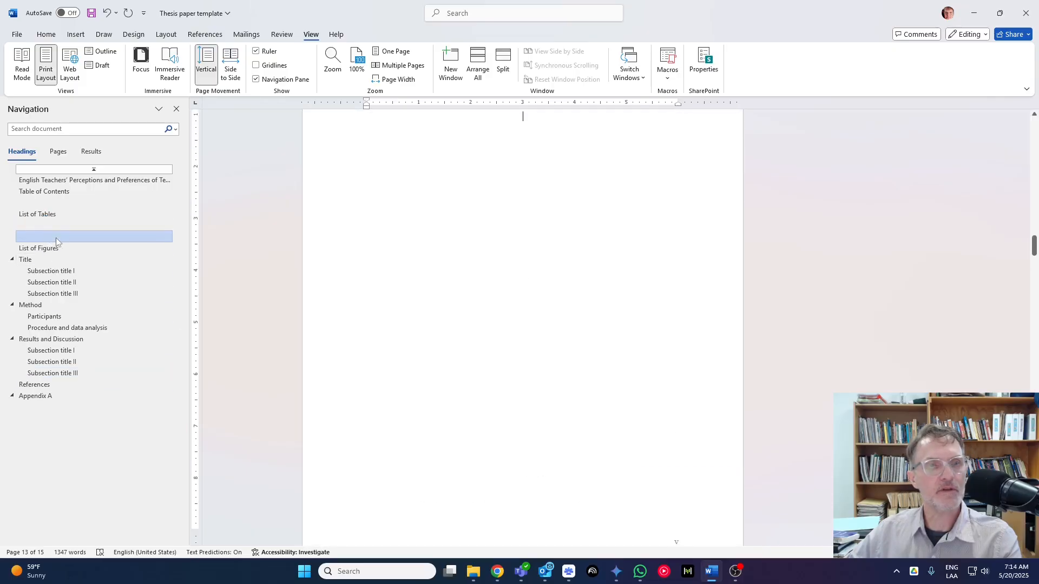
click(36, 214)
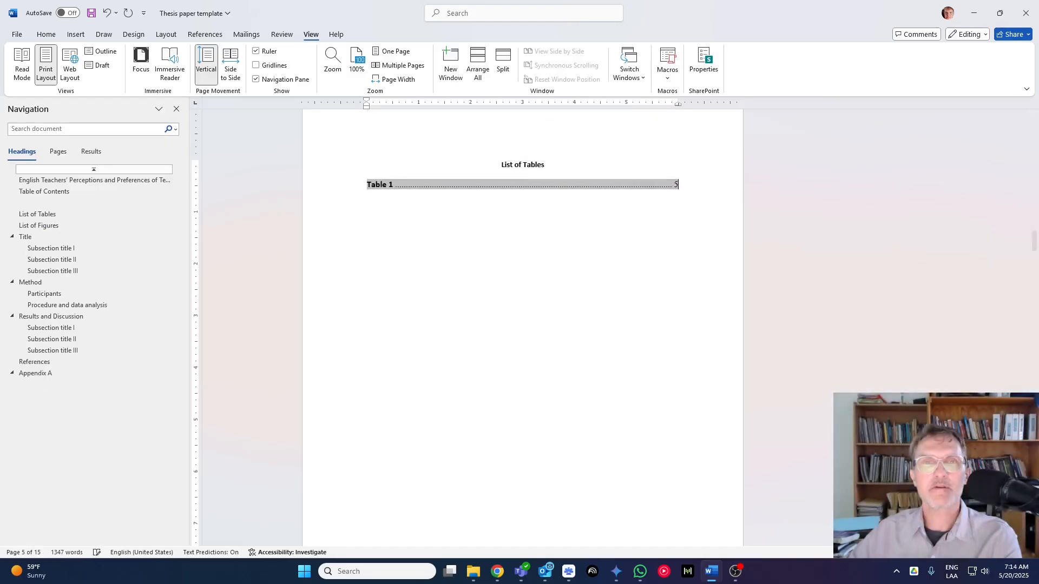
click(43, 190)
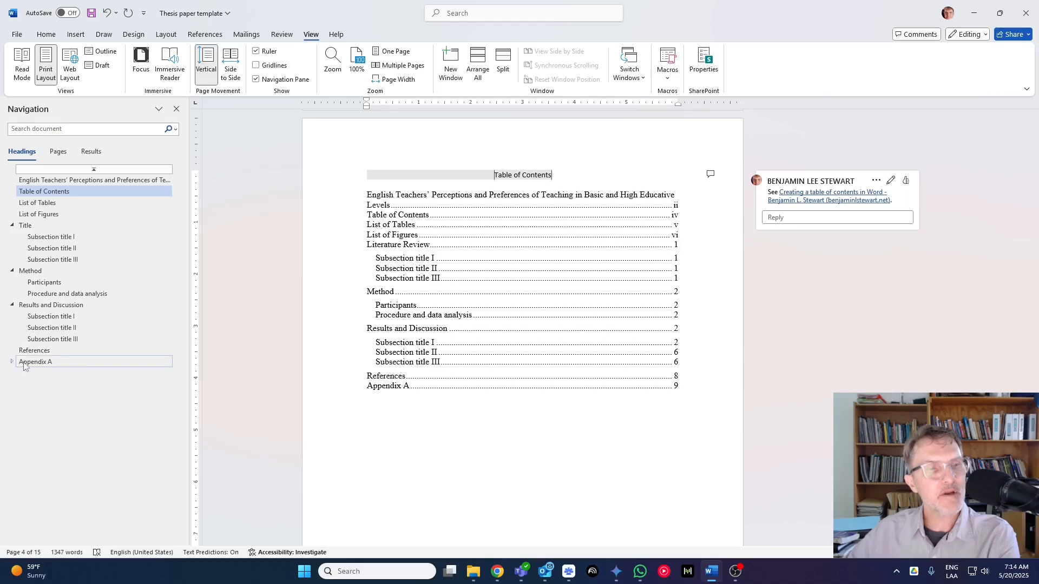
Step: Clear the 'Title of appendix A' subheading text, leaving an empty line under Appendix A
click(34, 362)
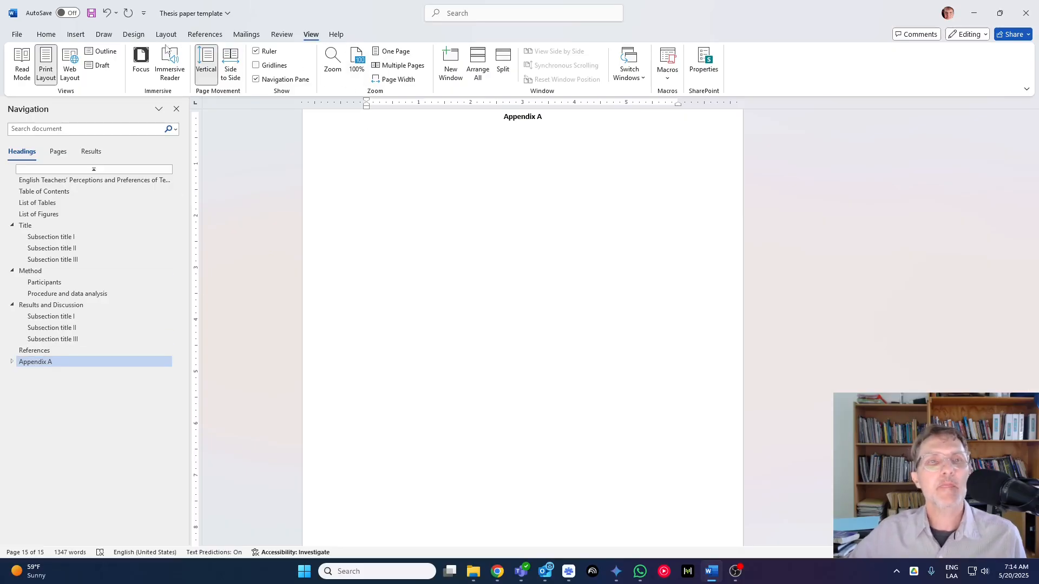
click(46, 34)
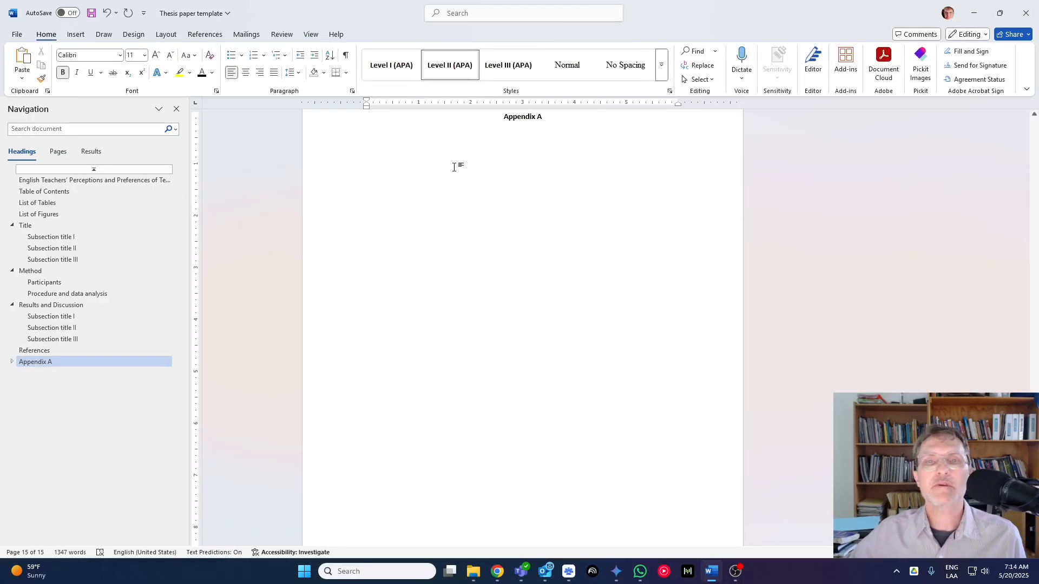
text(Title of appendix A)
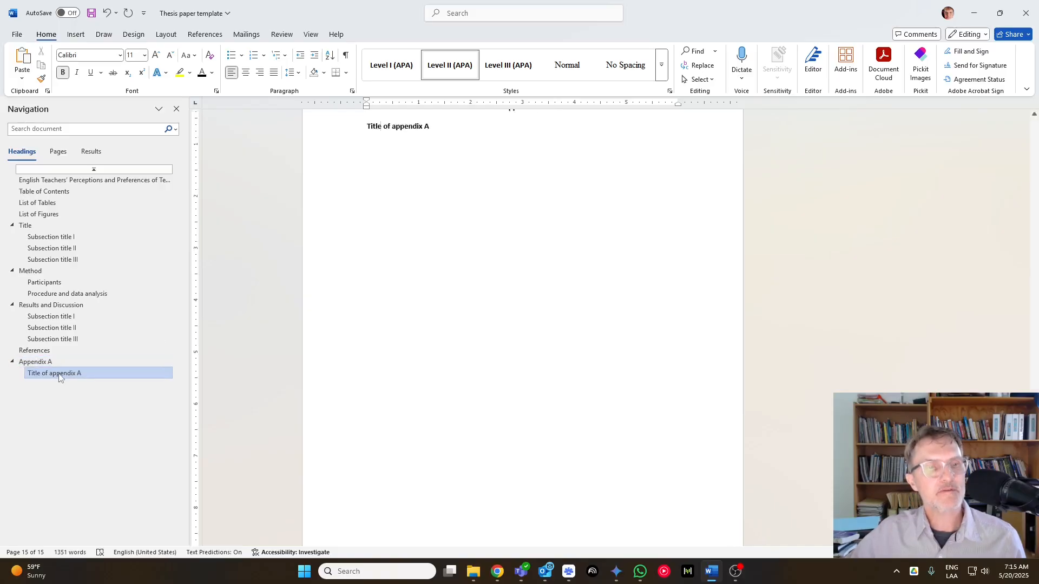
click(54, 373)
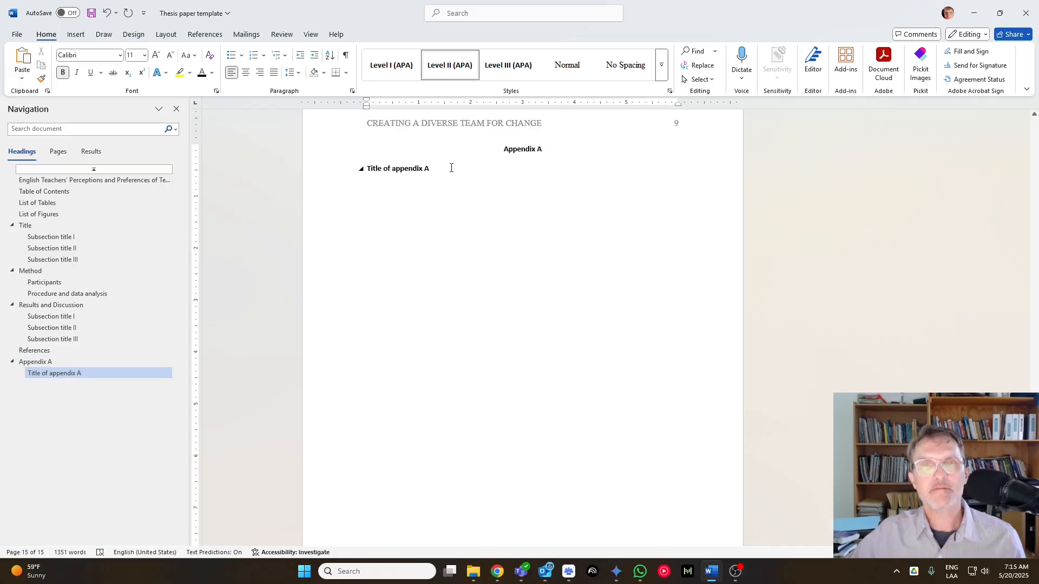
key(Backspace)
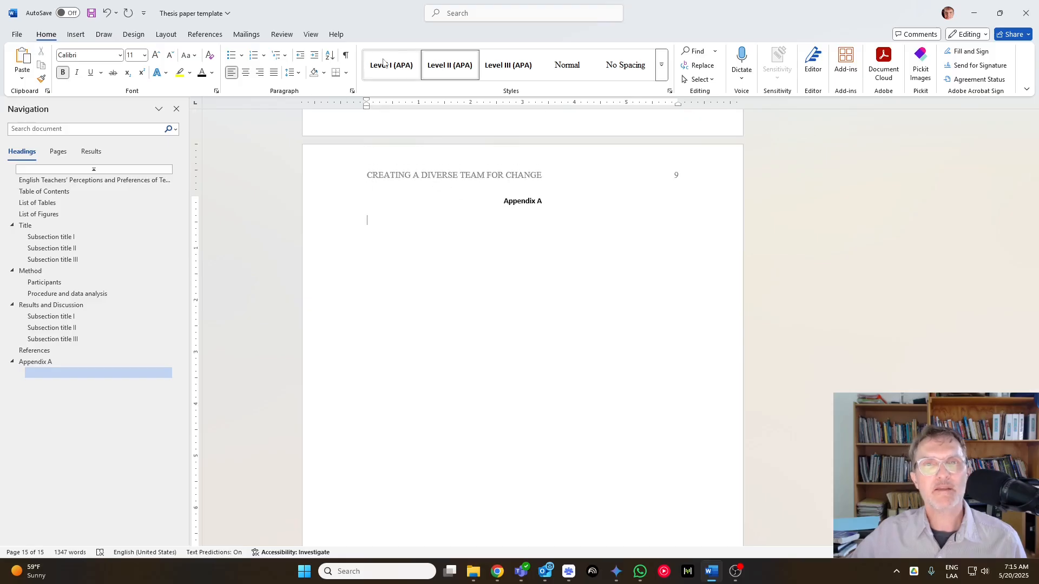
Step: Apply the Level I (APA) heading style to the empty line beneath Appendix A
click(391, 65)
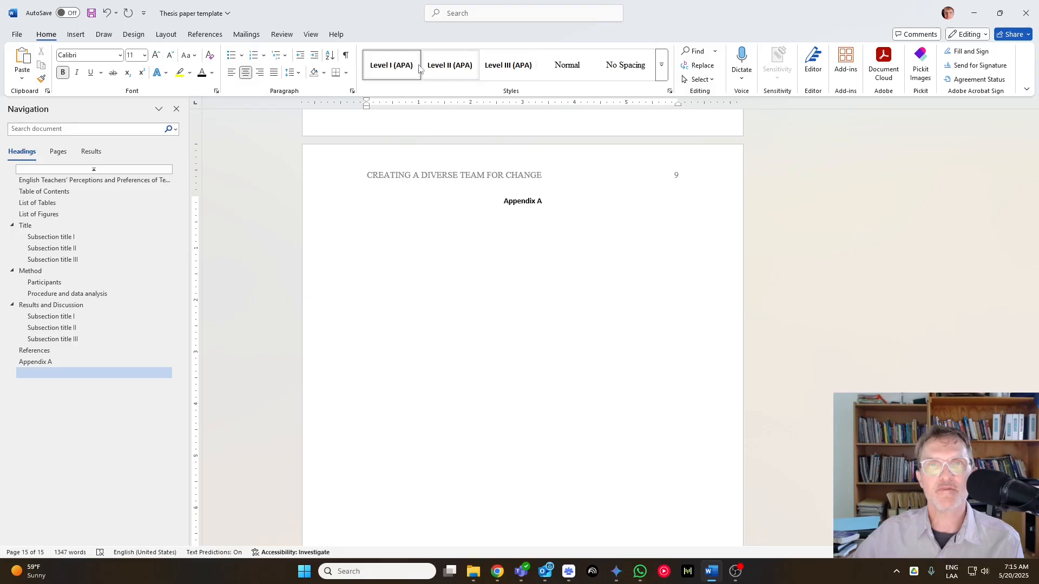
click(522, 220)
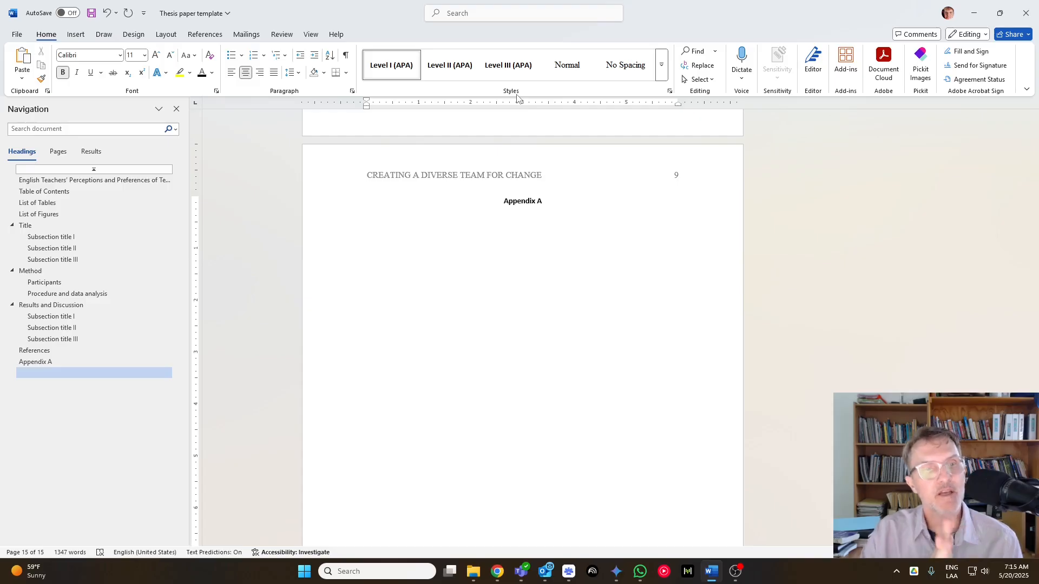
click(521, 220)
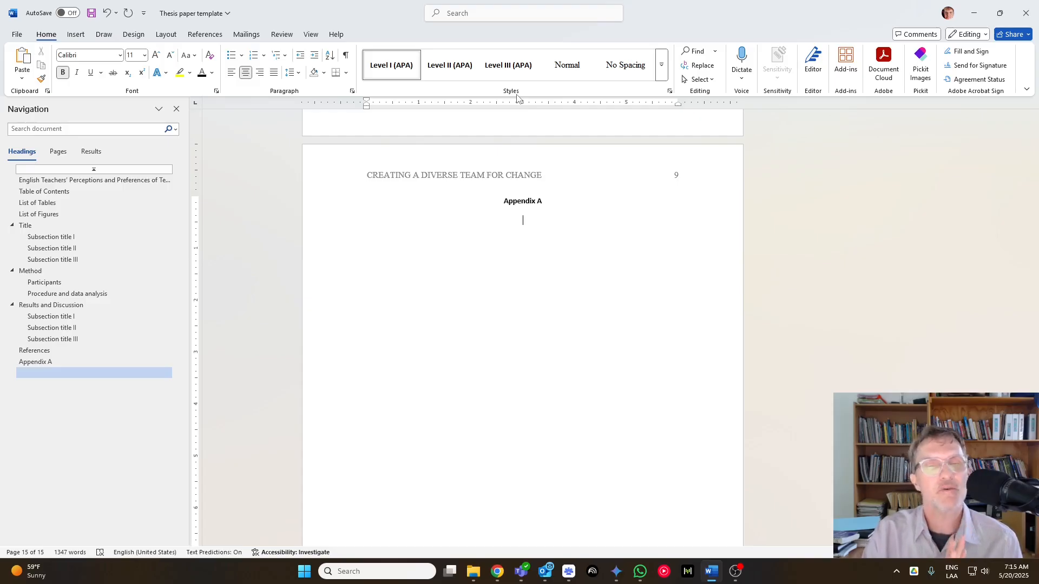